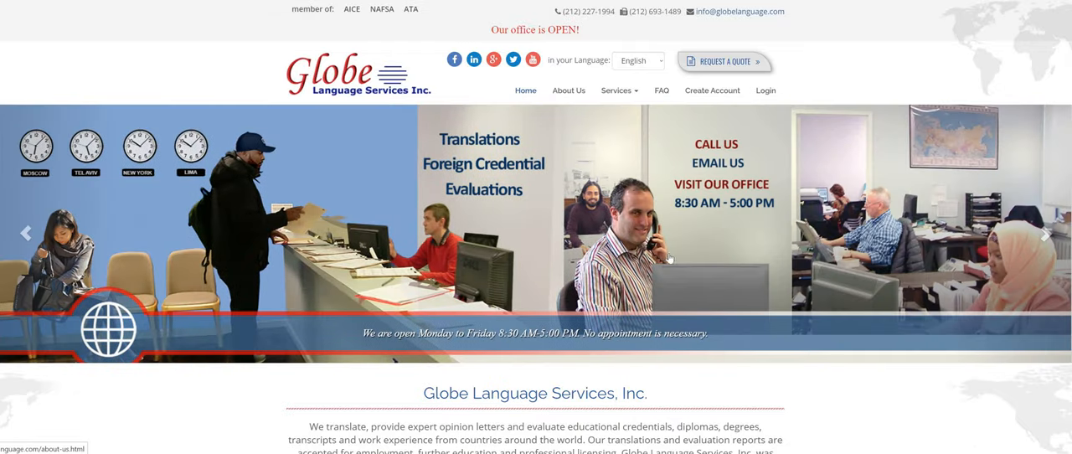
Step: Scroll the home page down to the Evaluation, Translation, Duplicates and Other Services offerings
scroll(down, 3)
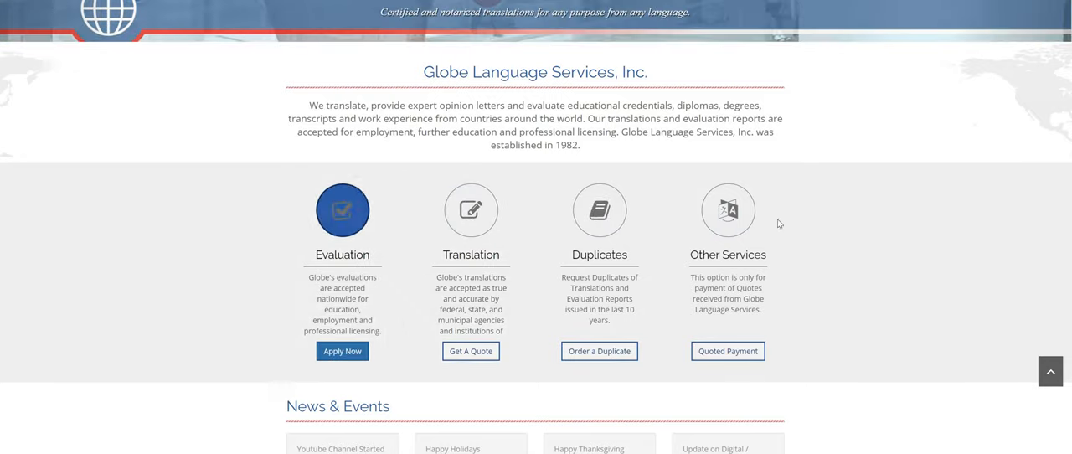
Step: Apply Now under Evaluation and scroll through the blank General Information form
click(342, 351)
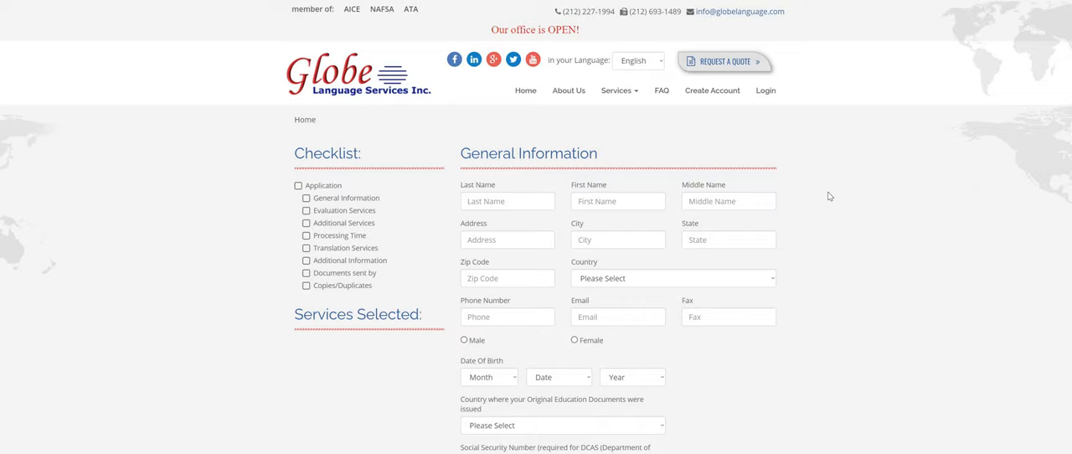
mouse_move(755, 336)
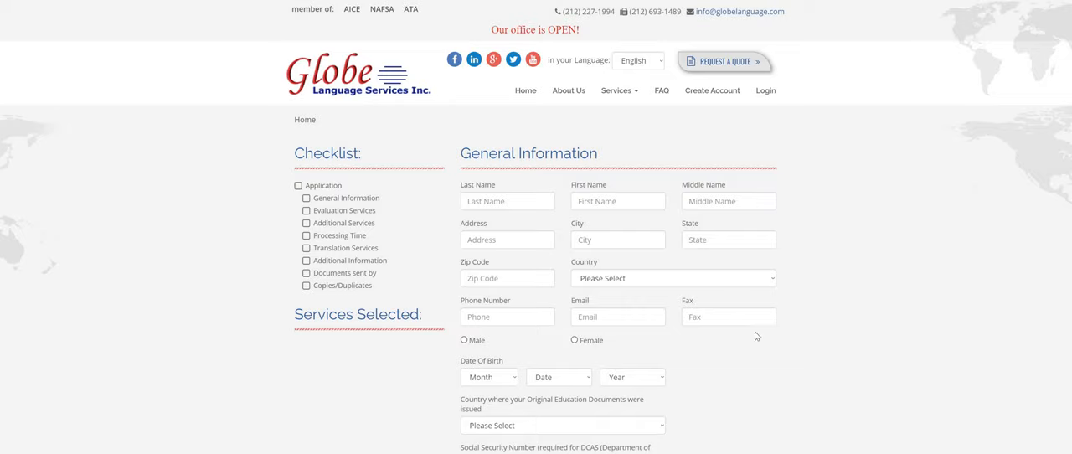
scroll(down, 3)
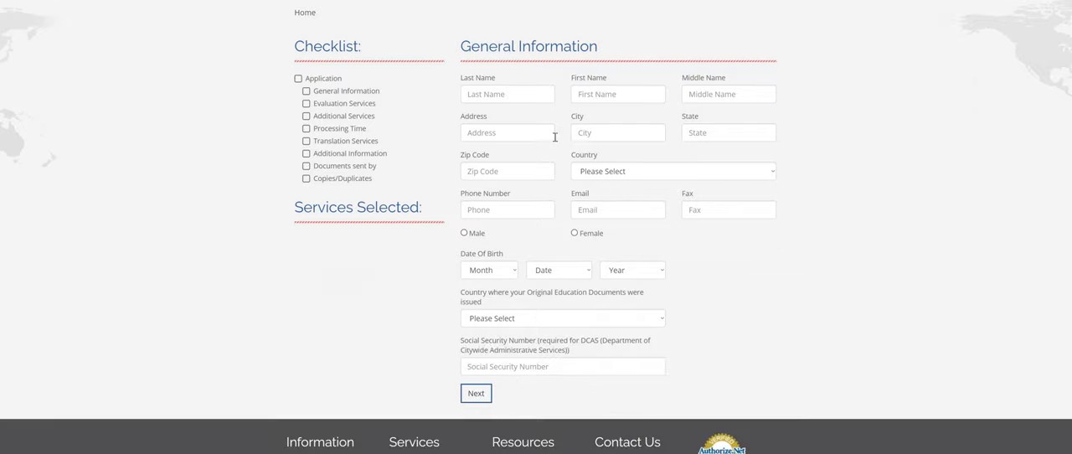
mouse_move(474, 223)
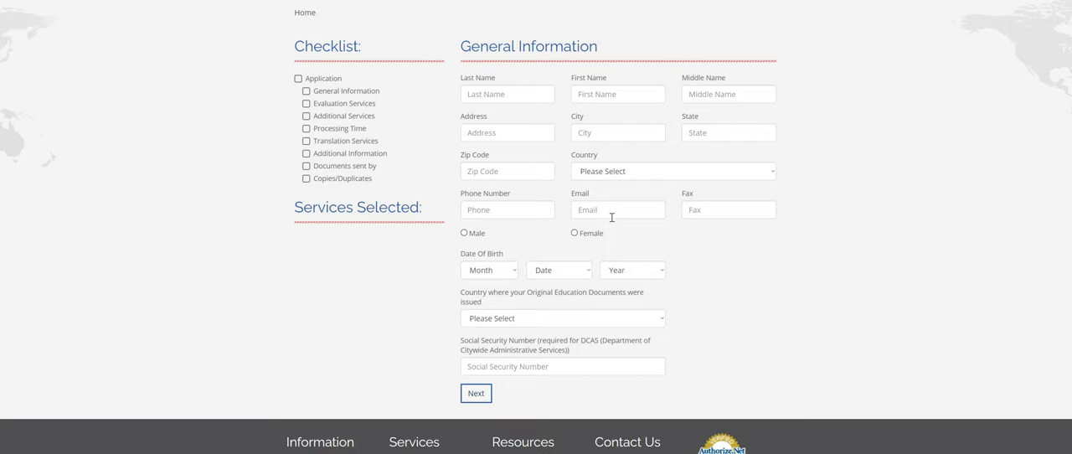
mouse_move(641, 200)
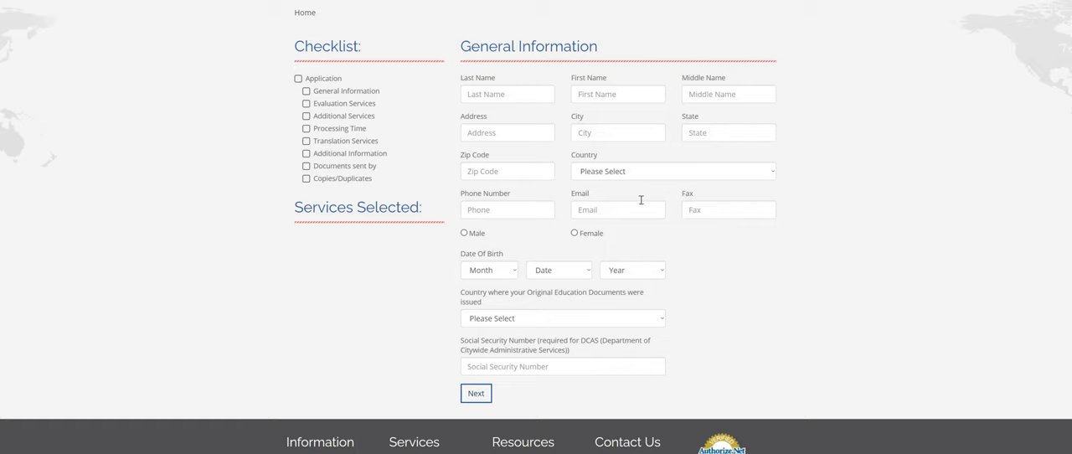
mouse_move(555, 359)
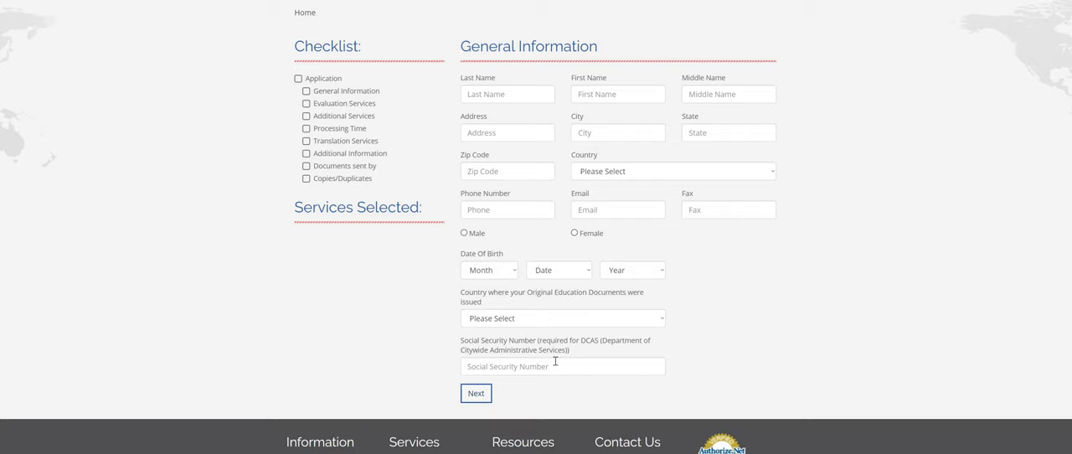
mouse_move(605, 360)
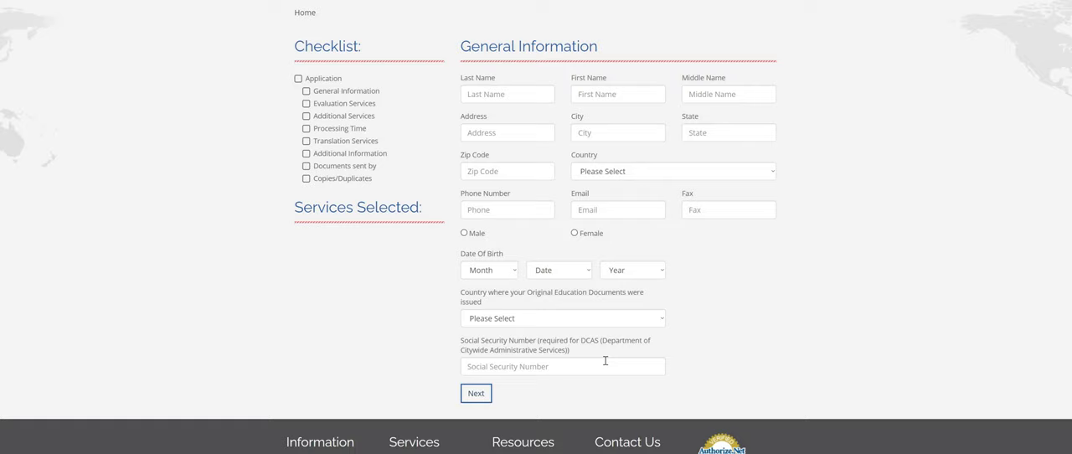
mouse_move(594, 393)
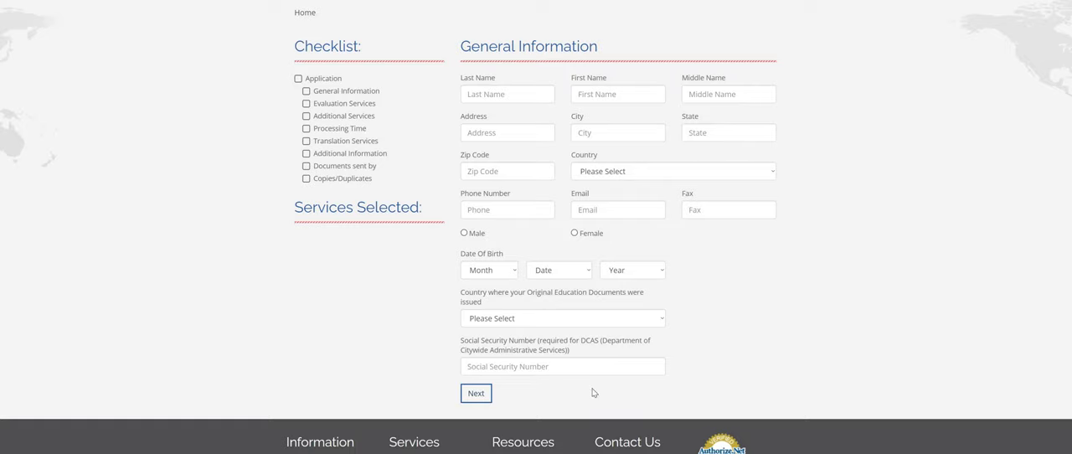
mouse_move(624, 398)
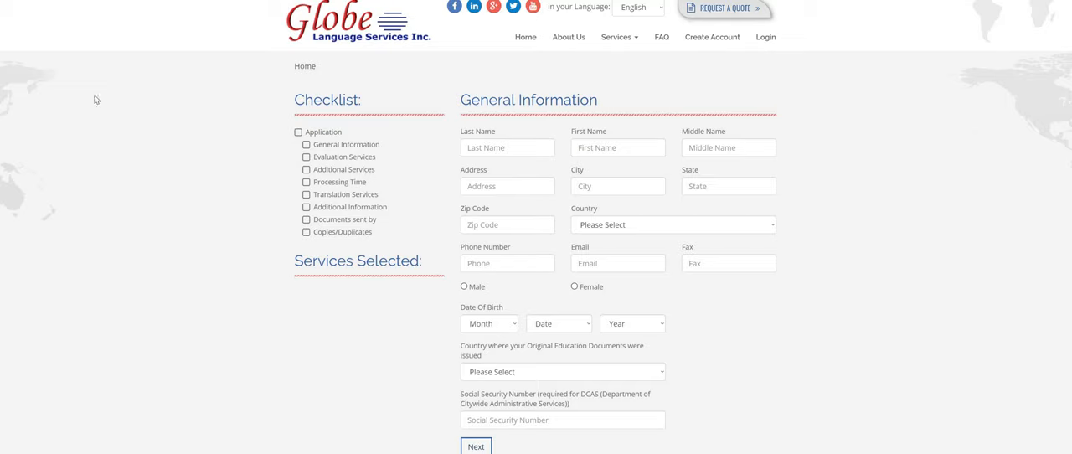
Step: Autofill the applicant's name, address, phone, email, gender and birth date
click(617, 148)
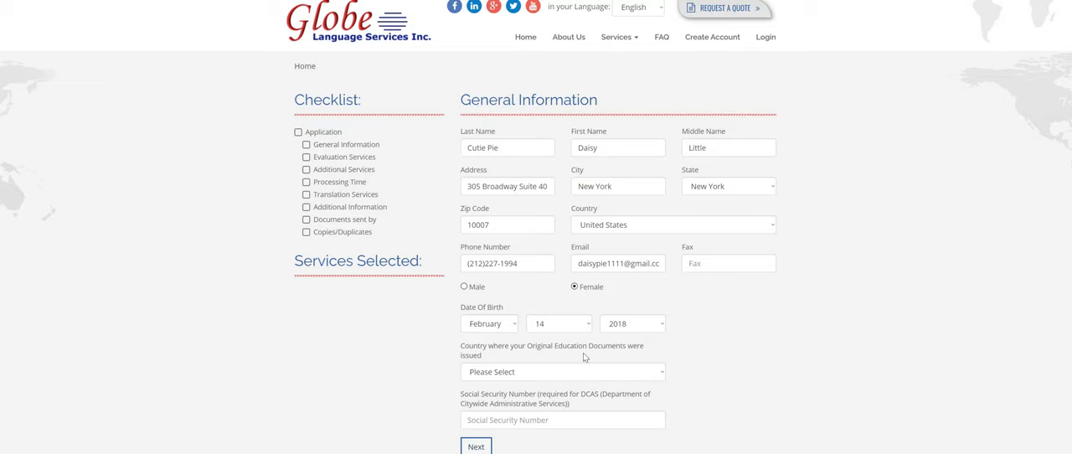
scroll(down, 3)
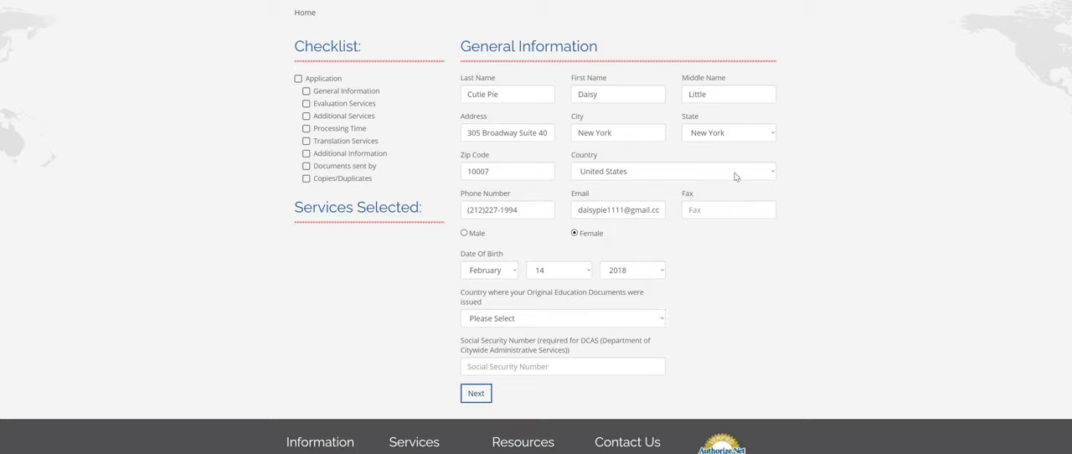
mouse_move(625, 186)
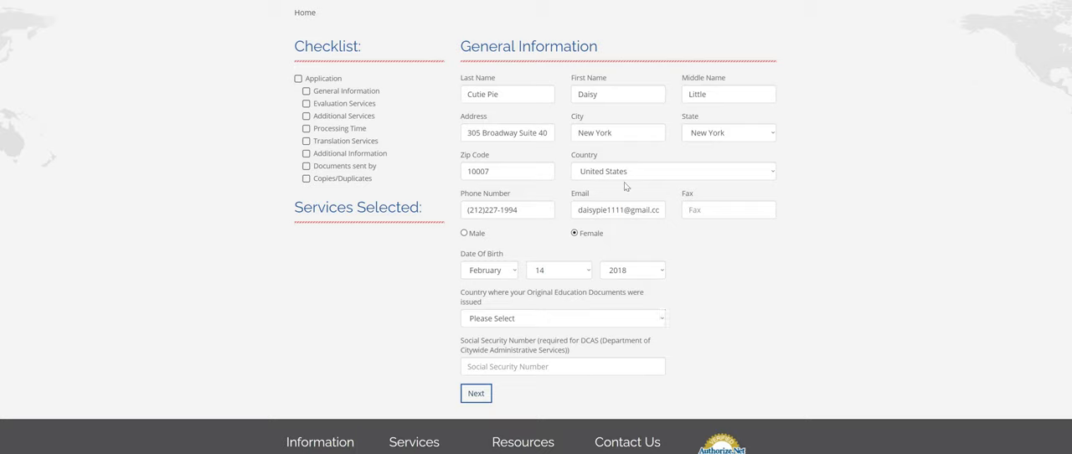
Step: Choose Germany from the education documents' issuing-country dropdown
click(563, 318)
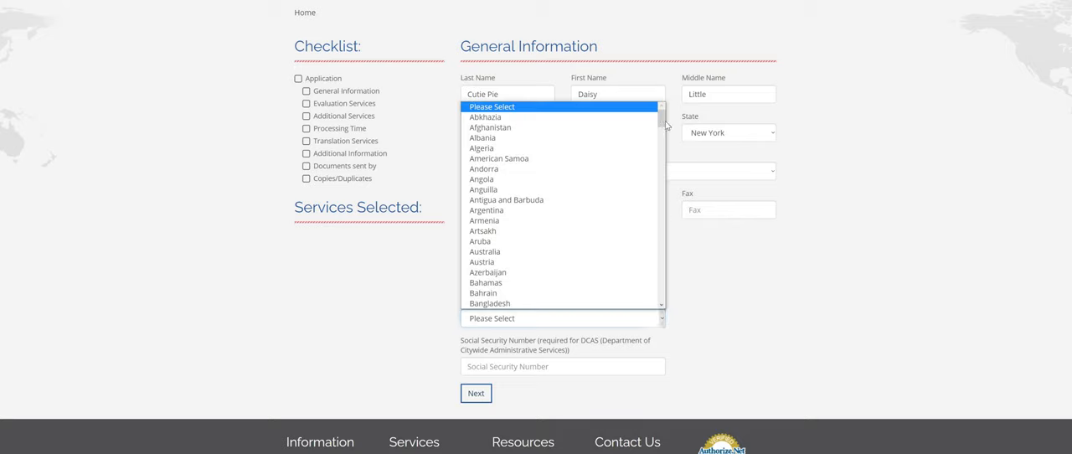
scroll(down, 3)
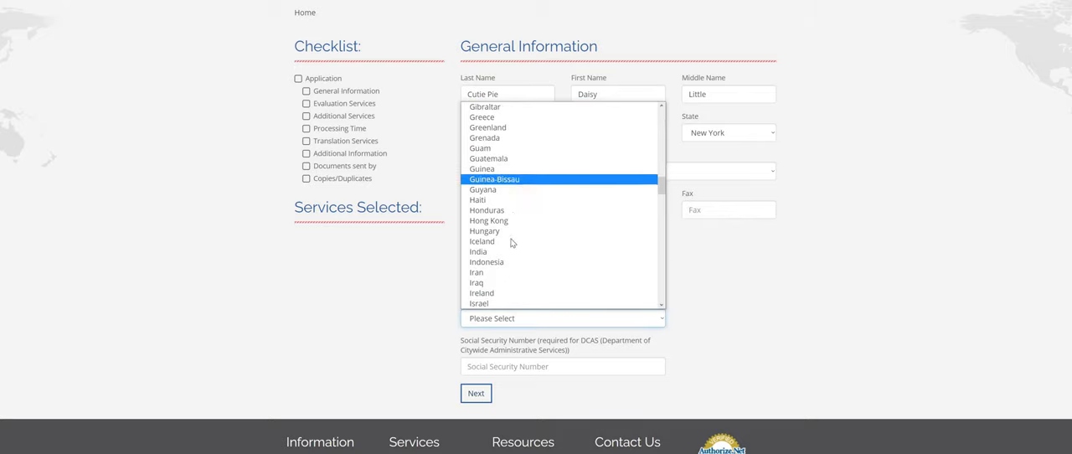
mouse_move(662, 187)
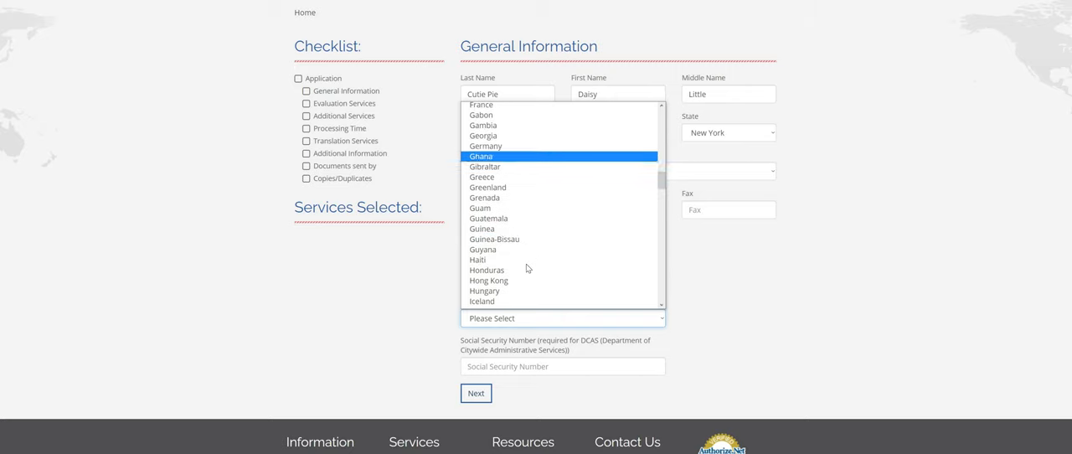
click(486, 145)
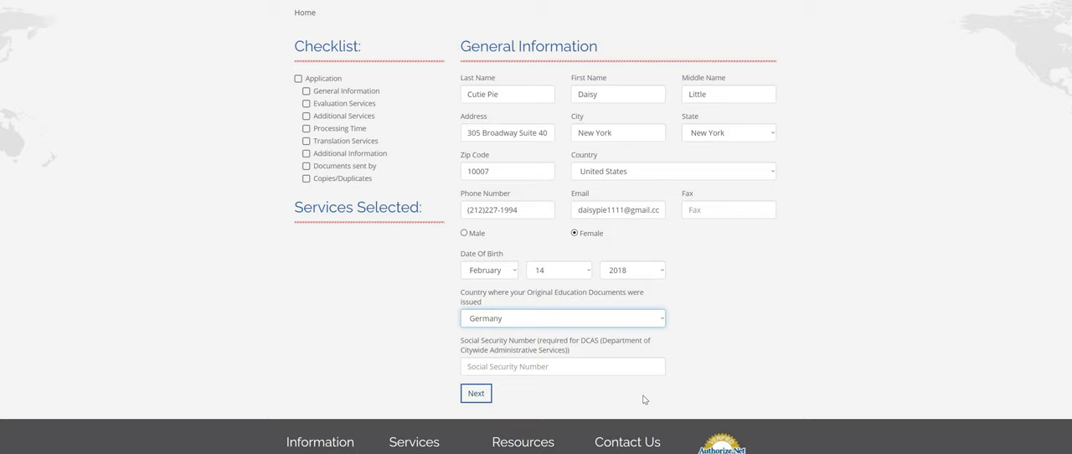
mouse_move(642, 392)
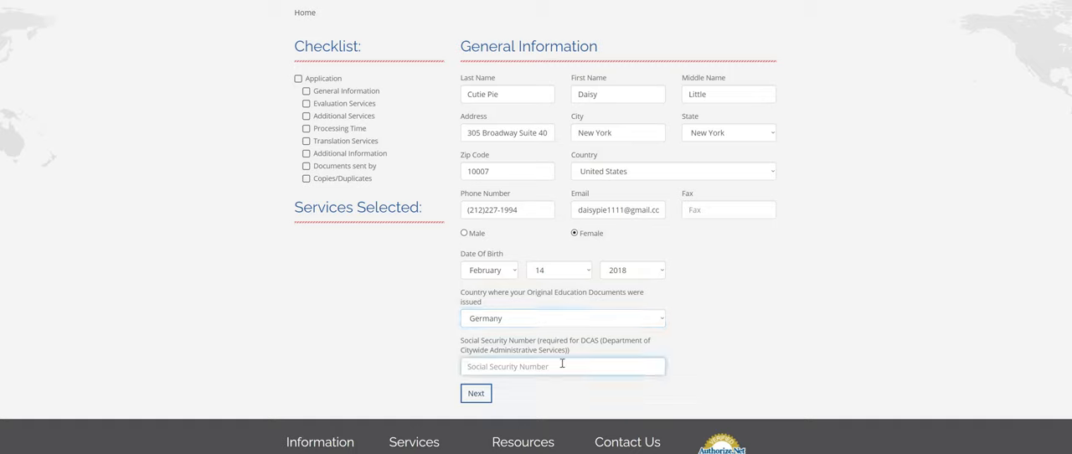
text(1)
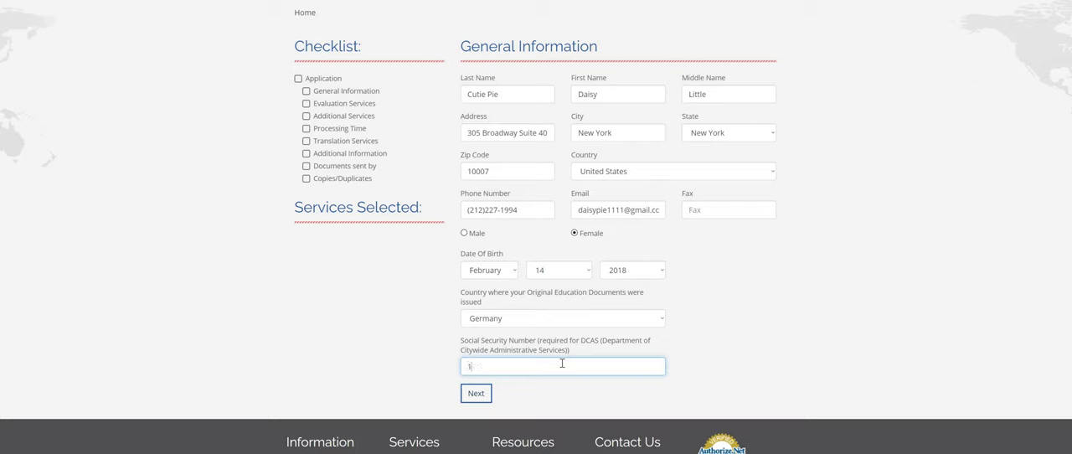
text(23456778)
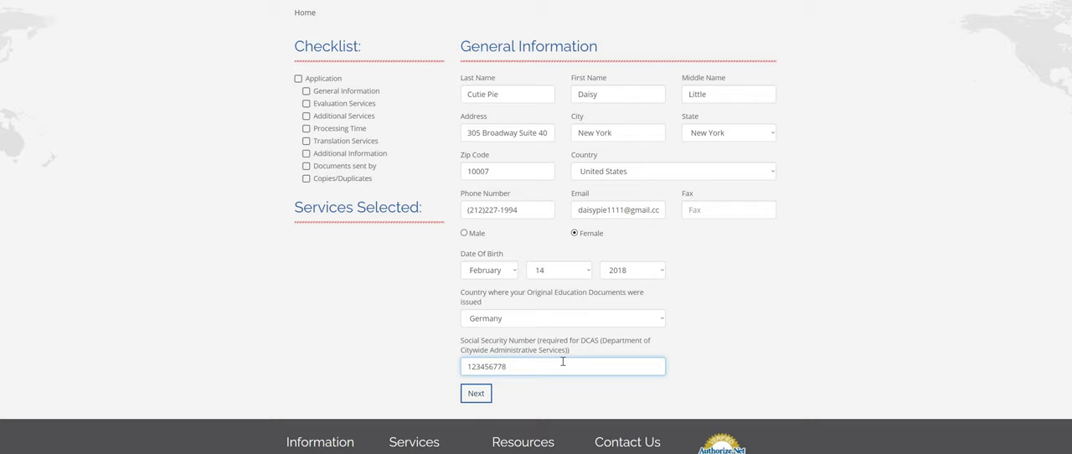
scroll(down, 3)
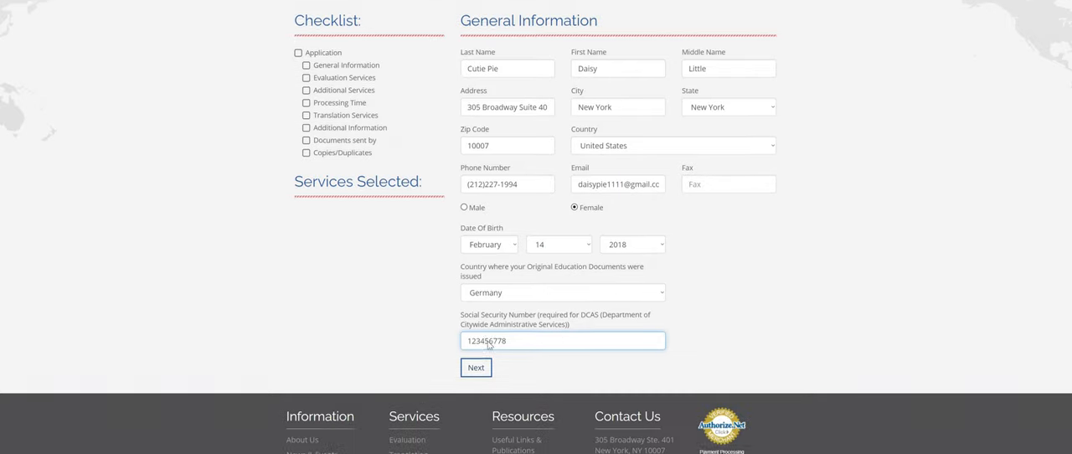
Step: Submit General Information with Next to reach the Evaluation Services step
click(476, 367)
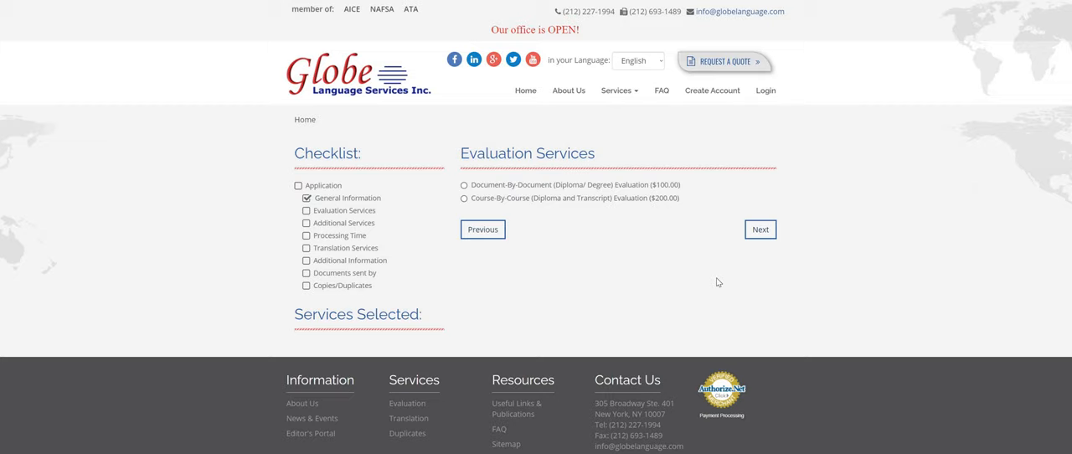
mouse_move(667, 197)
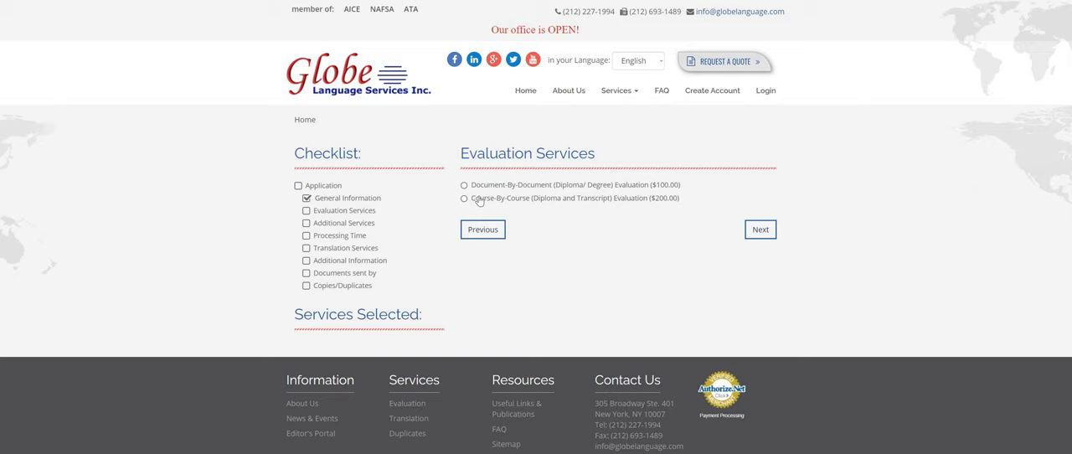
Step: Select the Course-By-Course (Diploma and Transcript) Evaluation for $200.00
click(464, 199)
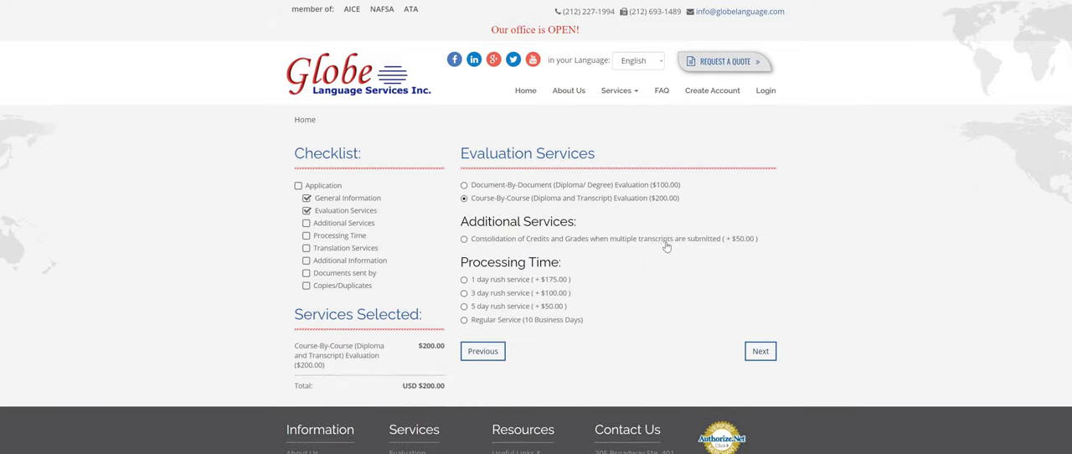
scroll(down, 3)
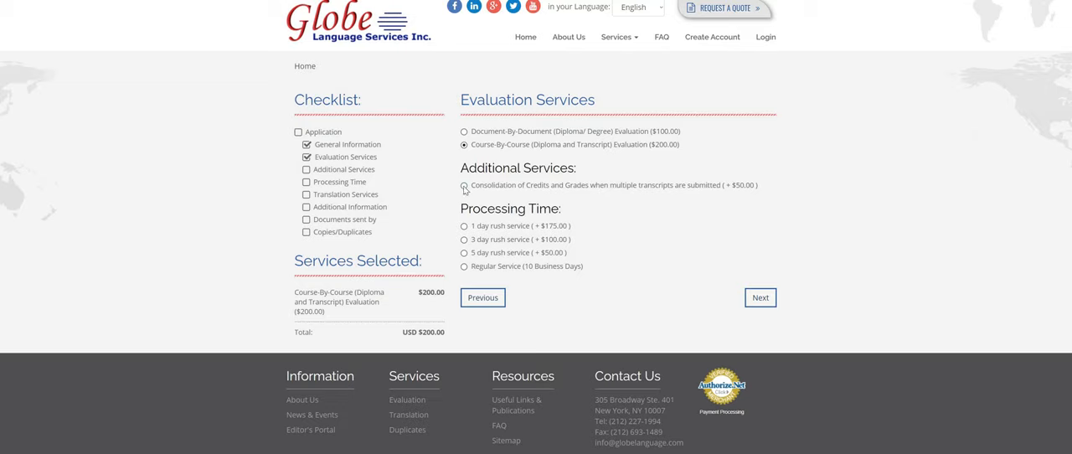
Step: Add the Consolidation of Credits and Grades service (+$50), making the total USD $250
click(464, 185)
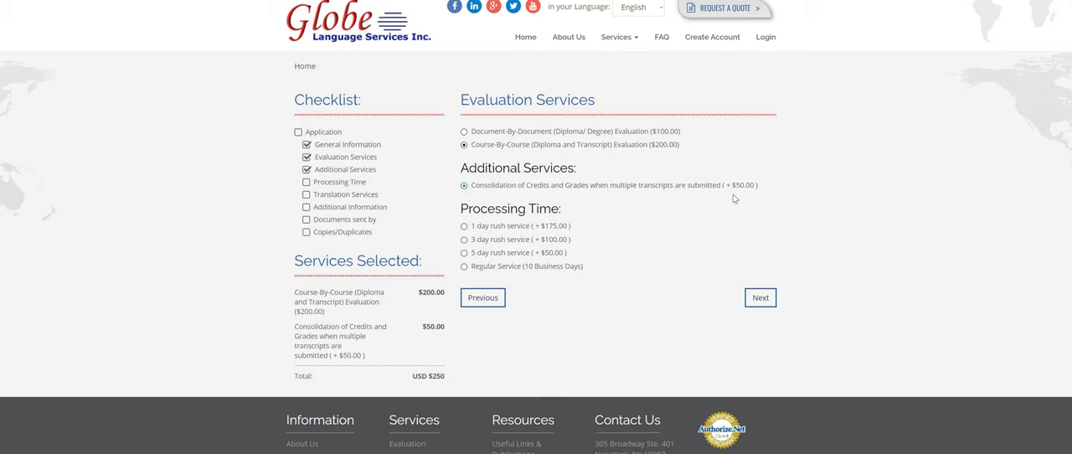
mouse_move(761, 195)
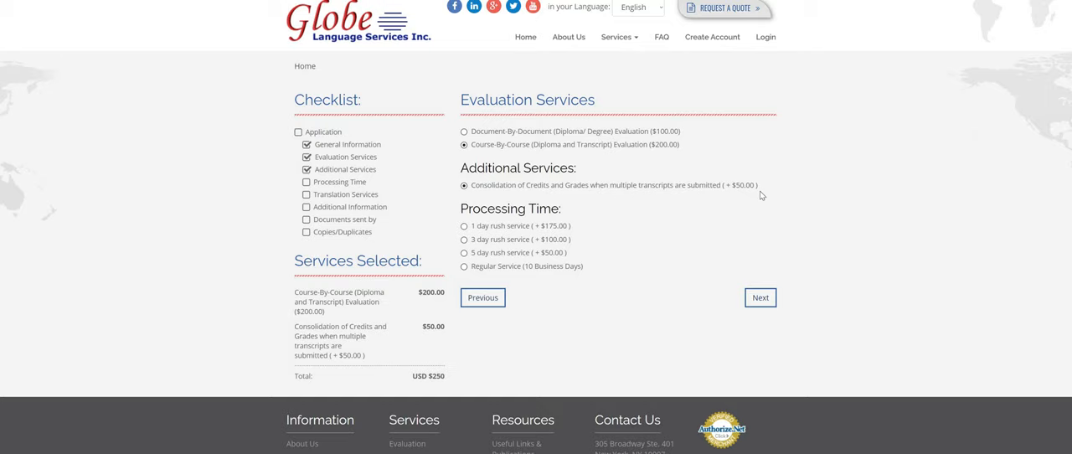
mouse_move(512, 192)
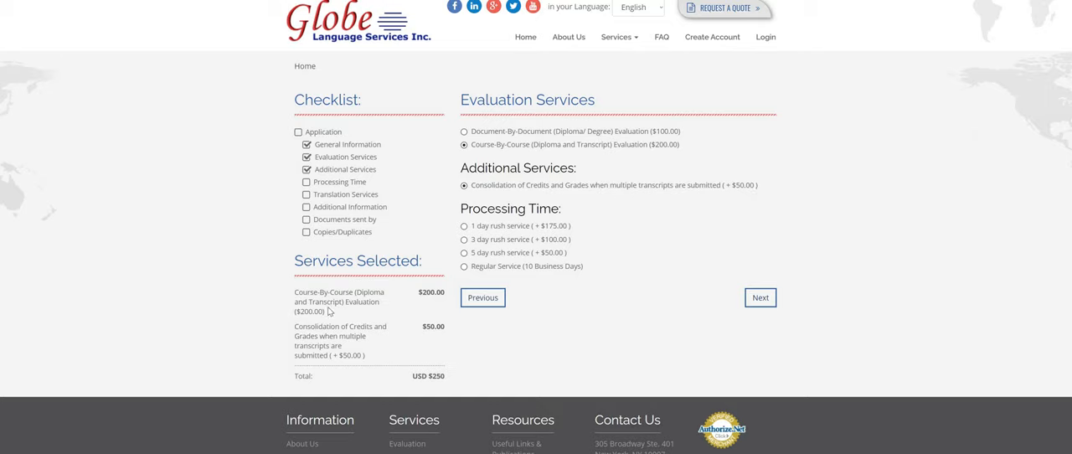
mouse_move(394, 343)
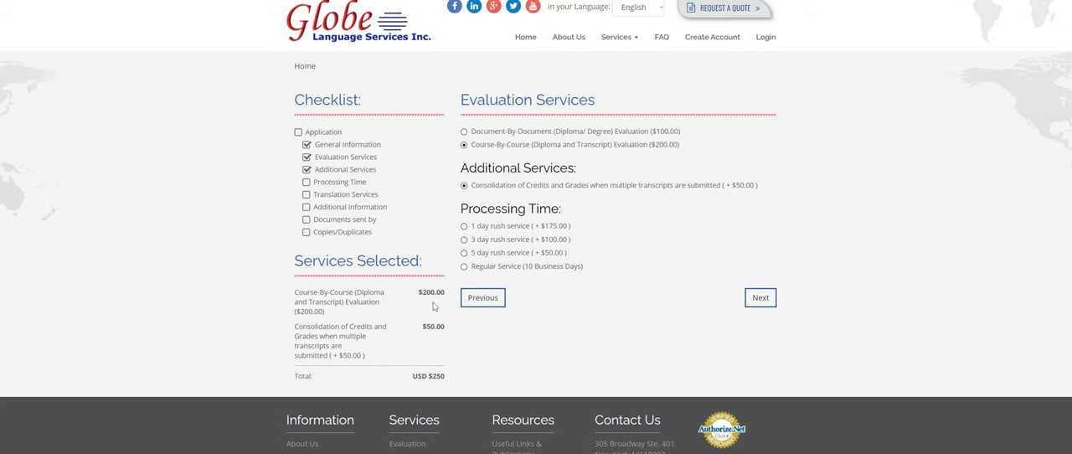
mouse_move(415, 326)
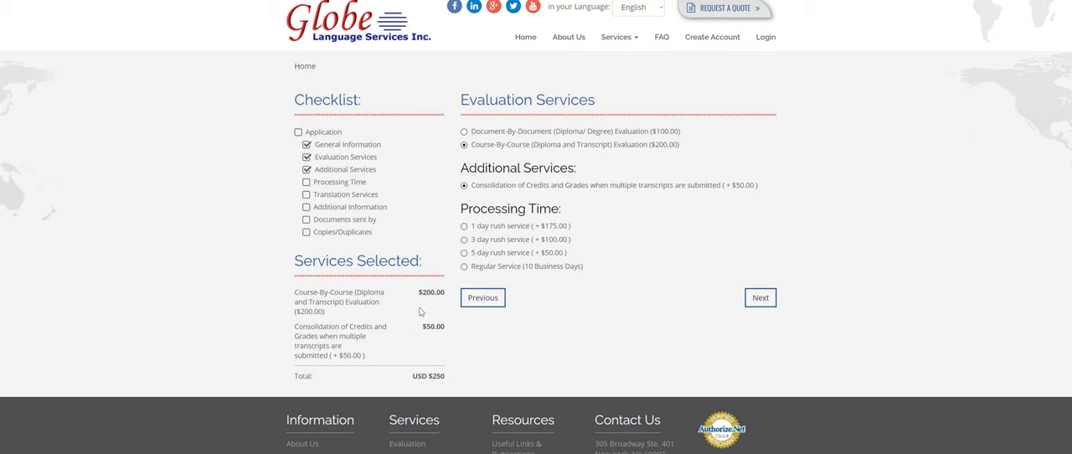
mouse_move(550, 266)
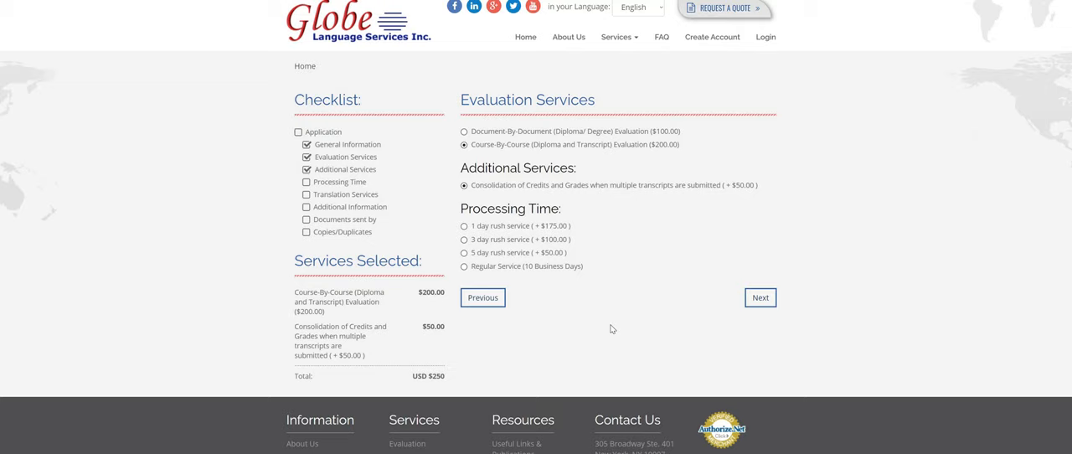
mouse_move(563, 246)
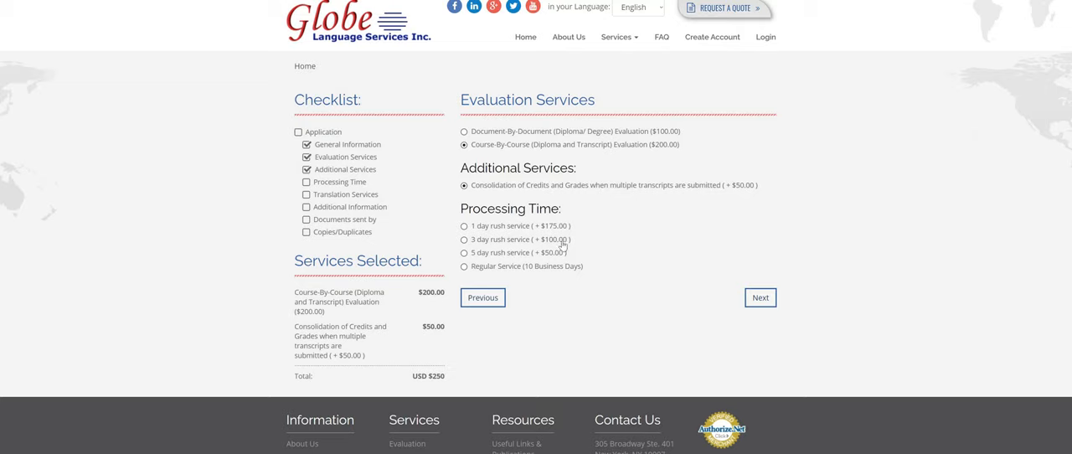
mouse_move(546, 262)
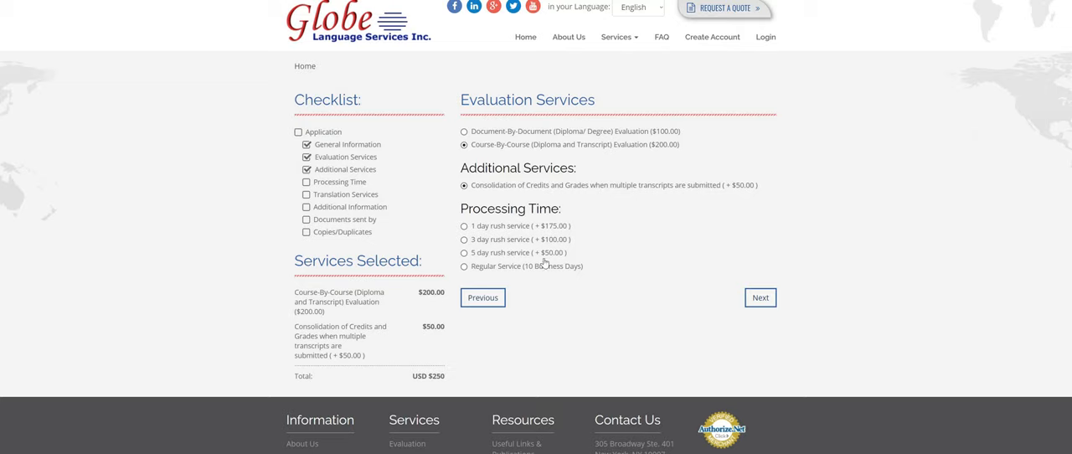
mouse_move(405, 266)
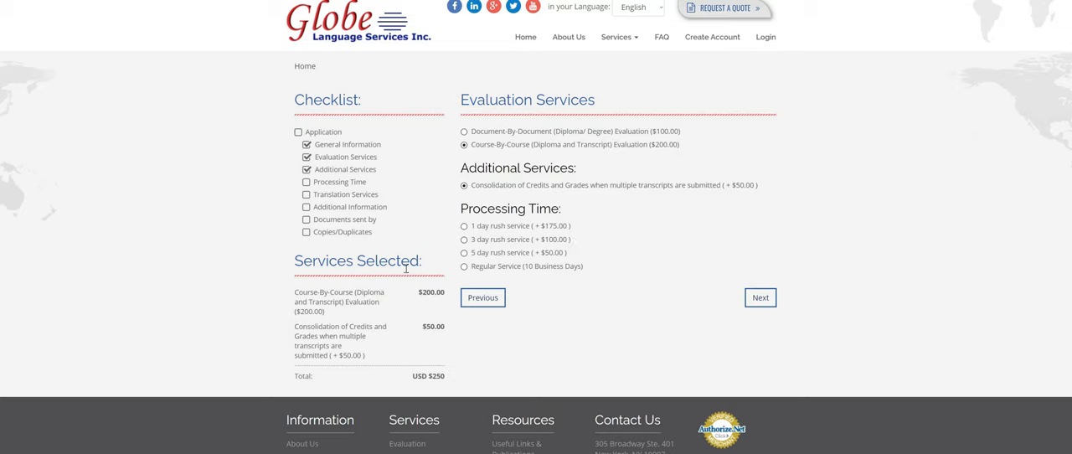
mouse_move(603, 244)
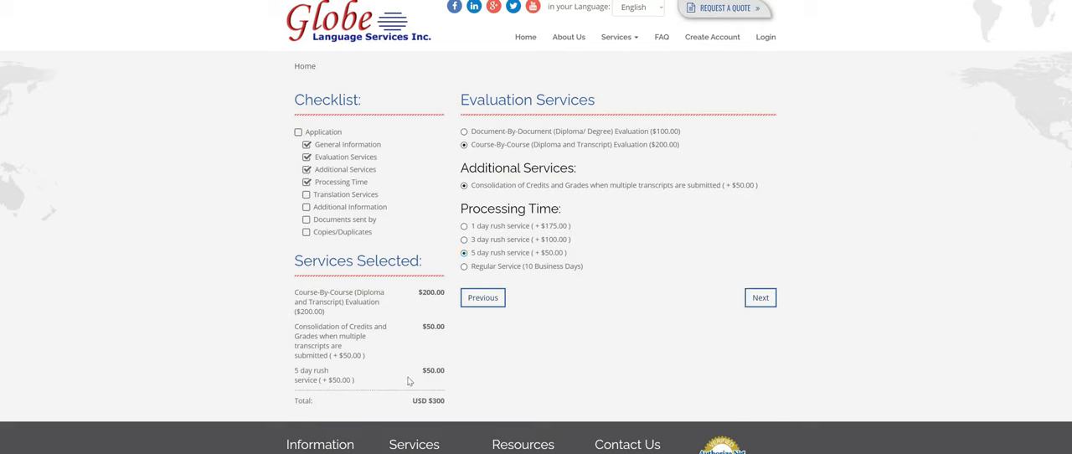
mouse_move(432, 313)
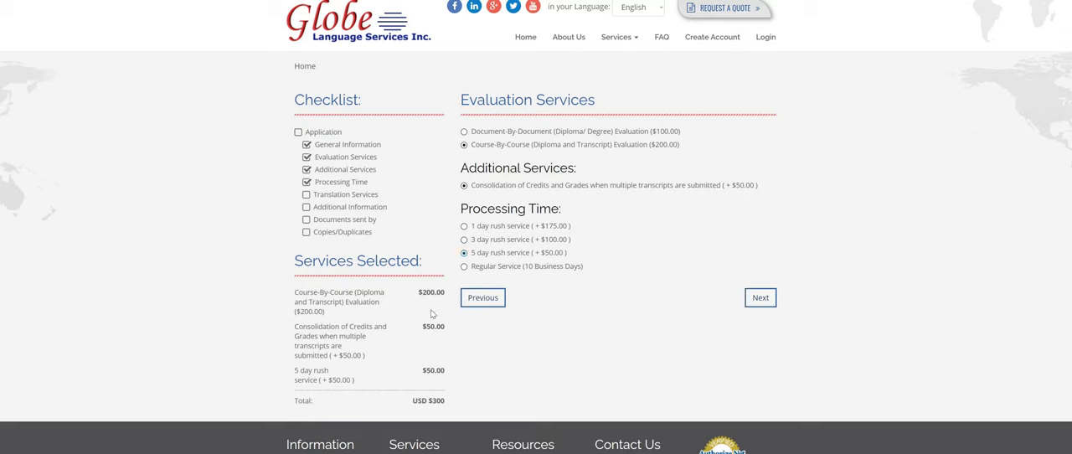
mouse_move(760, 299)
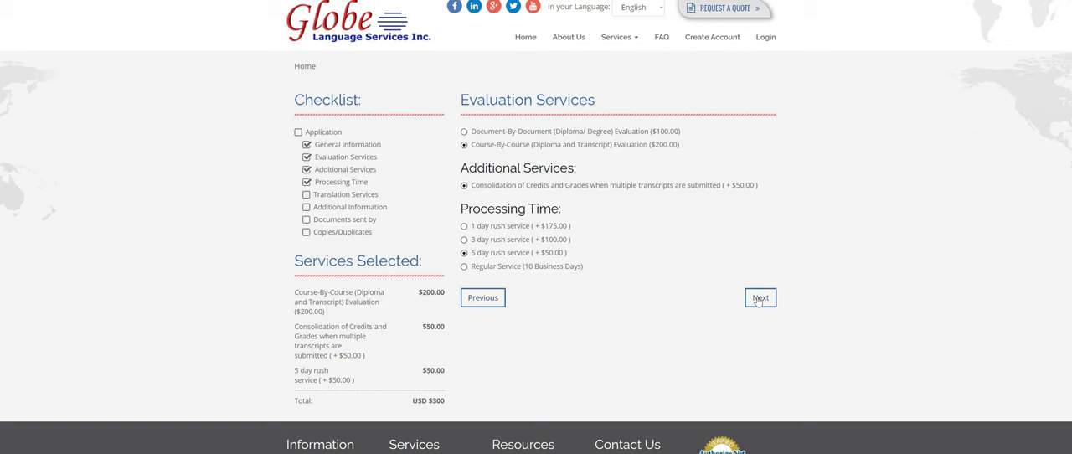
Step: Continue to Translation Services and choose the already-quoted translation option ($0.00)
click(759, 297)
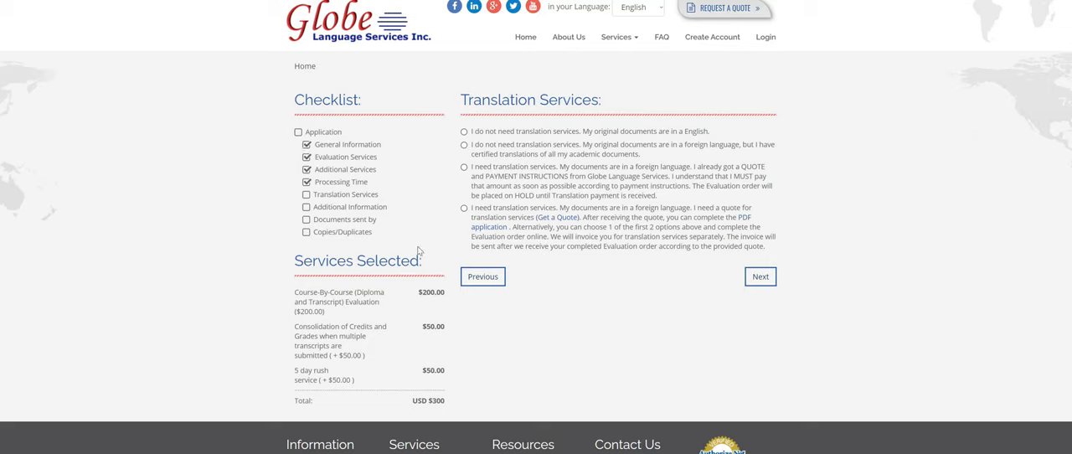
mouse_move(616, 144)
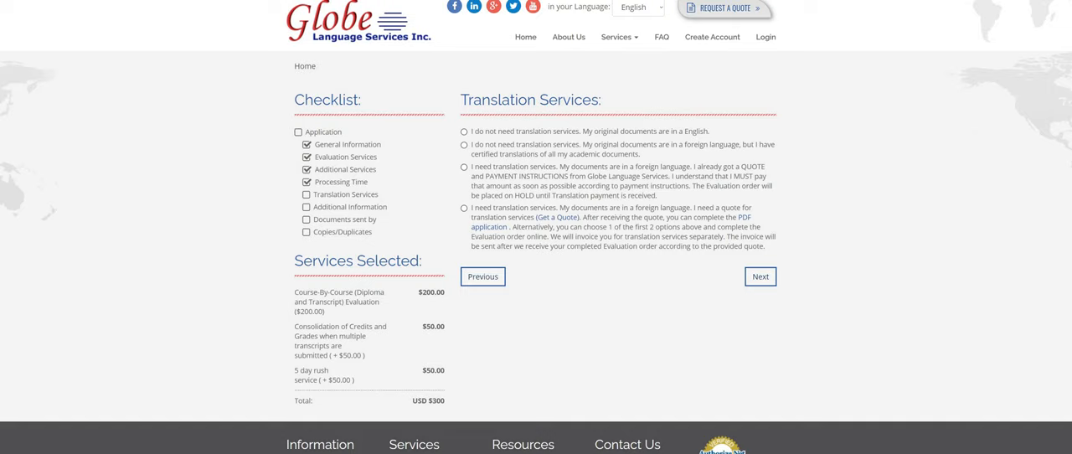
mouse_move(918, 277)
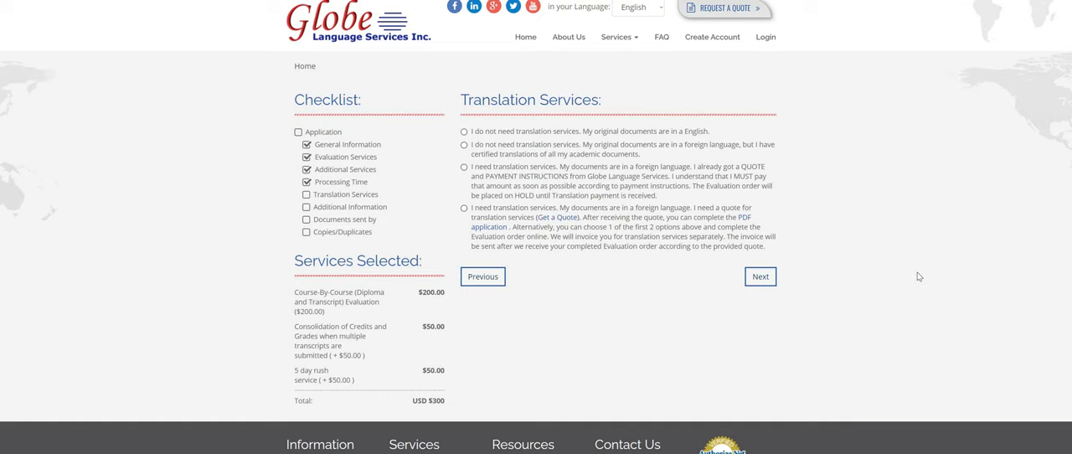
mouse_move(924, 280)
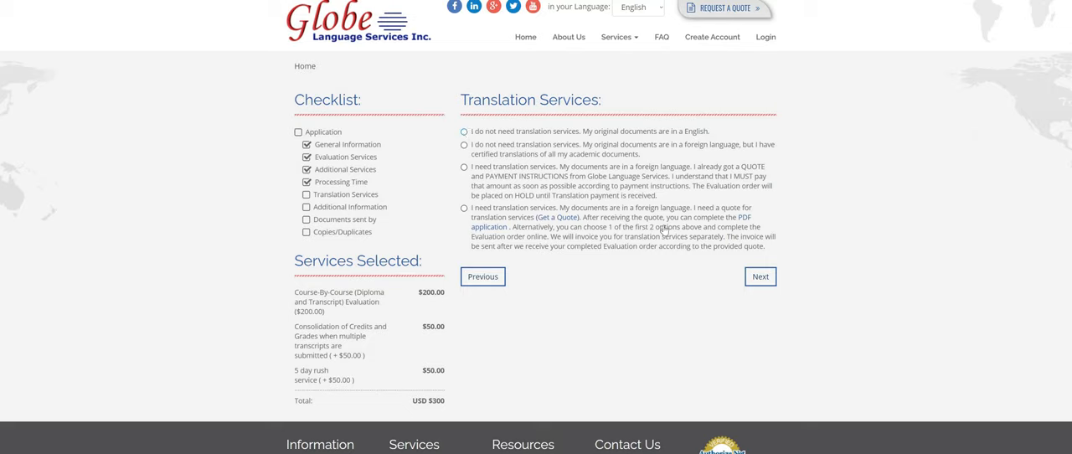
mouse_move(557, 222)
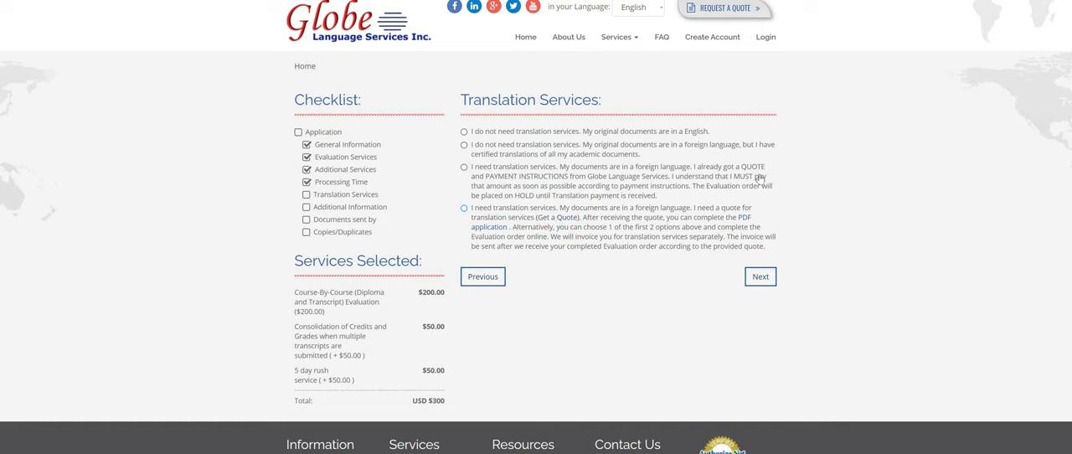
click(464, 167)
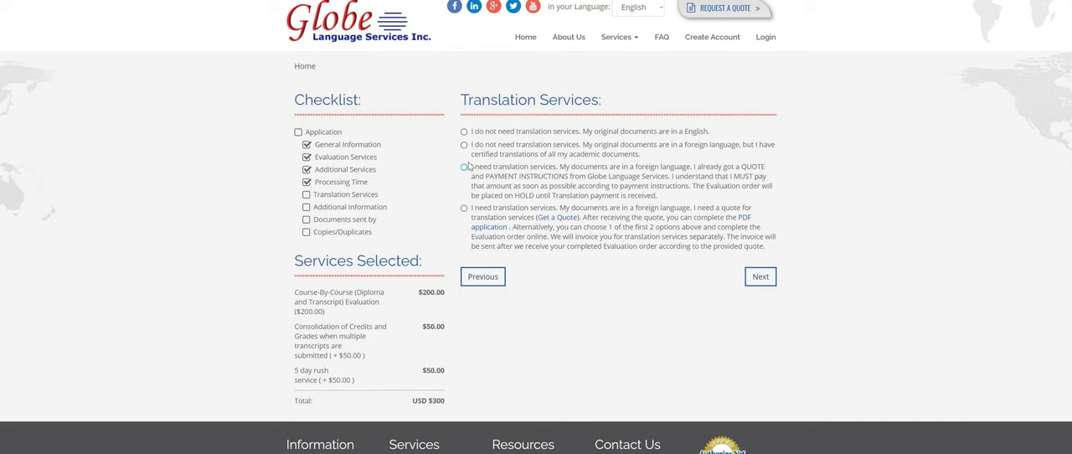
click(463, 167)
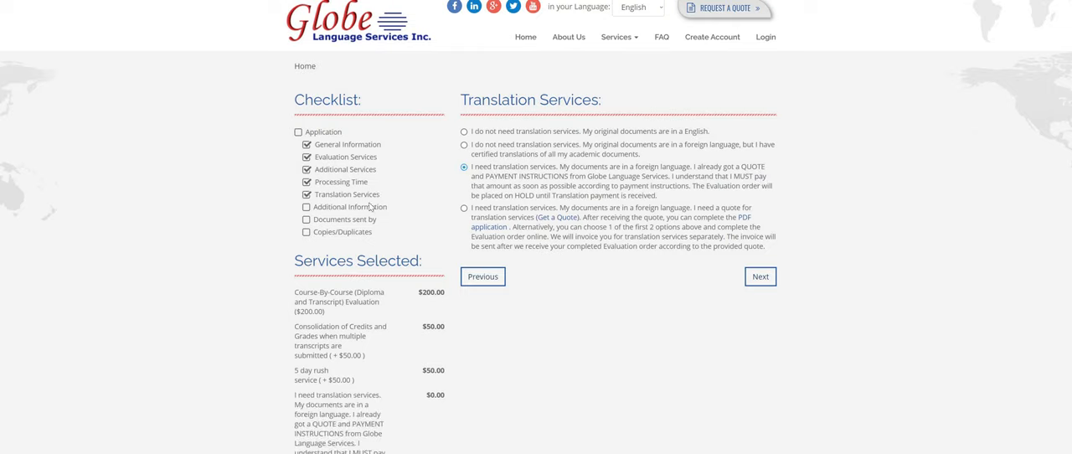
Step: Choose 'already submitted and approved' for documents, then continue to Copies/Duplicates
click(760, 276)
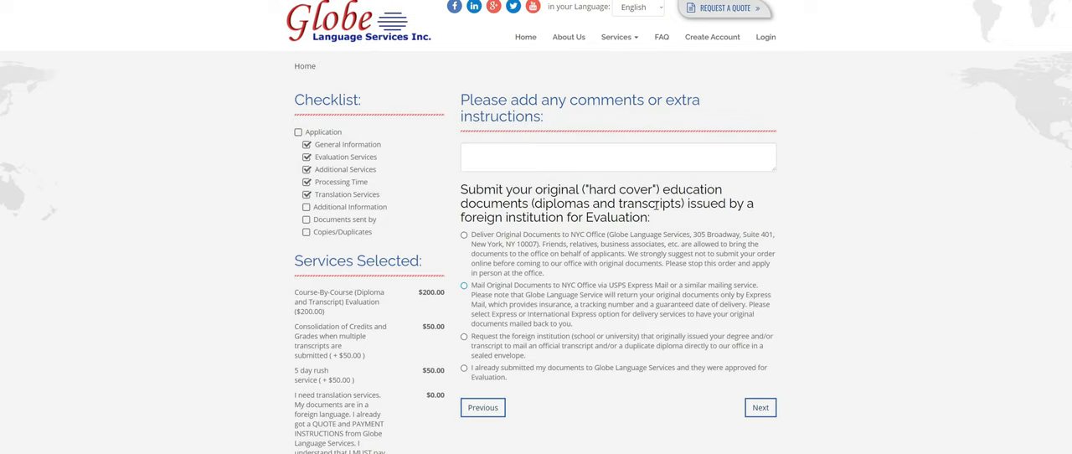
scroll(down, 3)
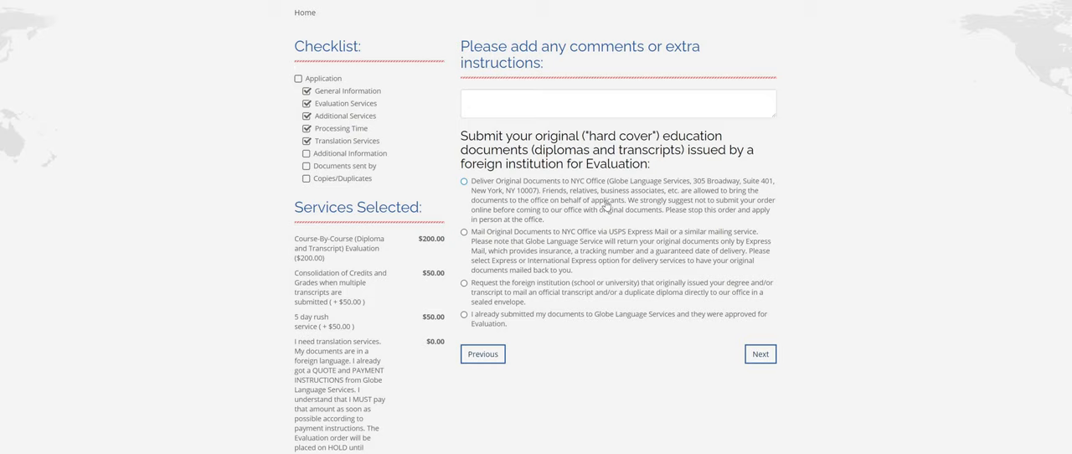
mouse_move(727, 231)
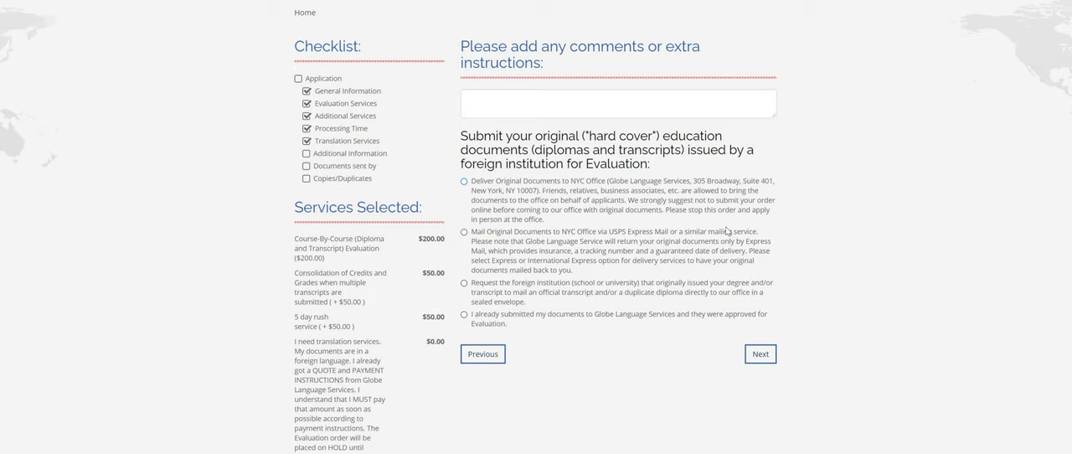
mouse_move(626, 176)
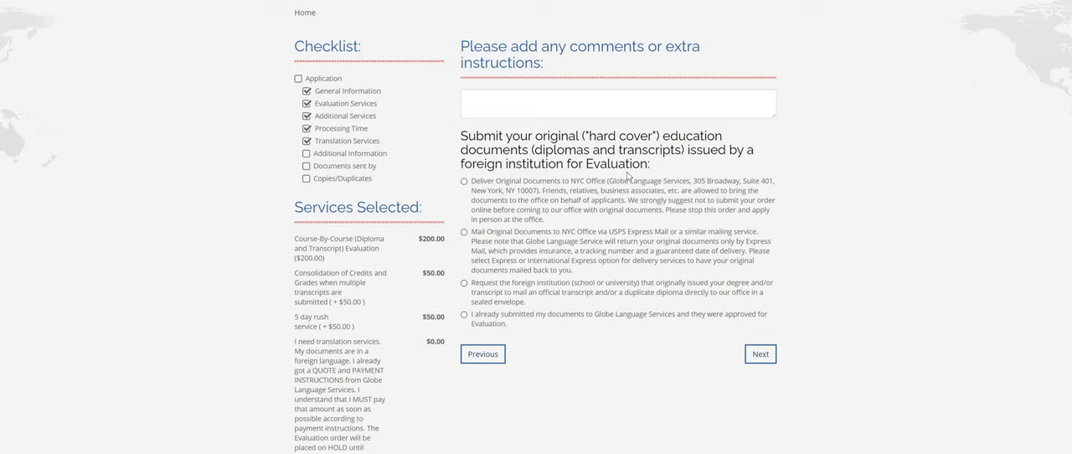
mouse_move(603, 270)
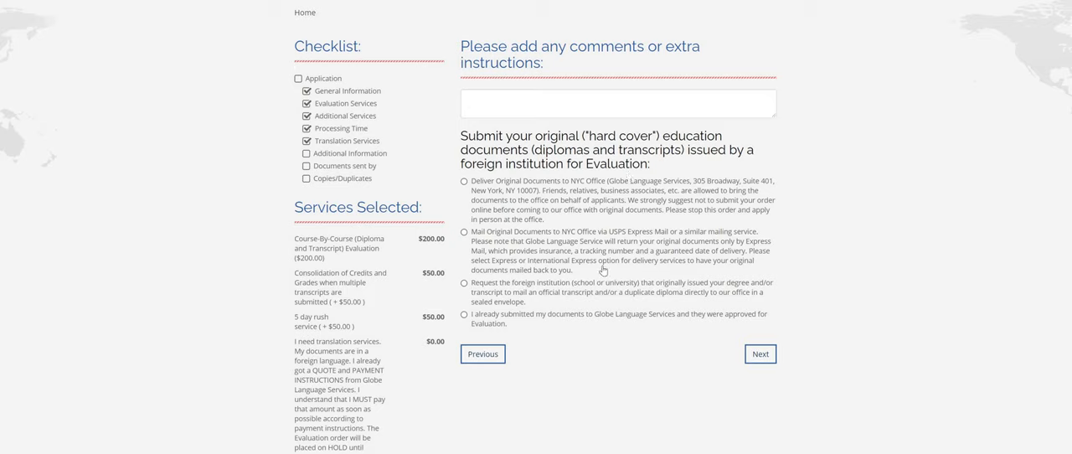
mouse_move(544, 316)
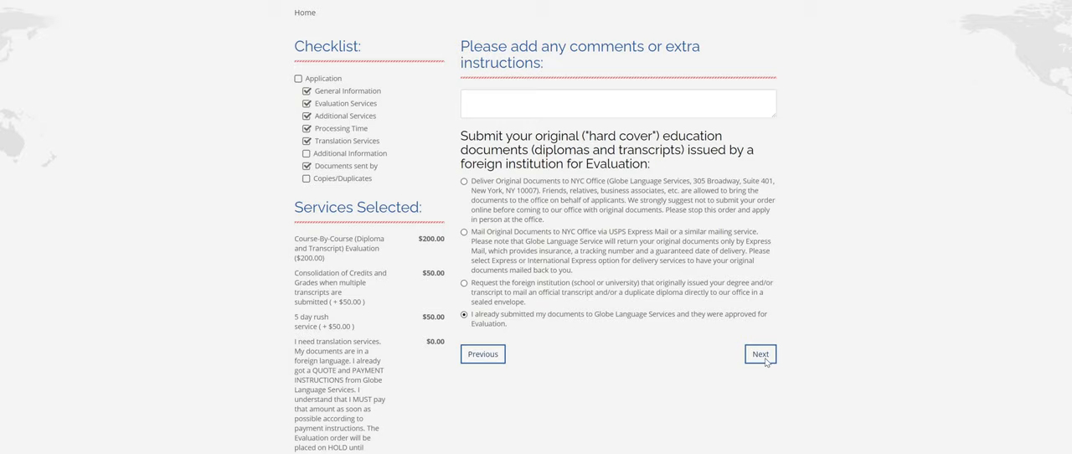
click(759, 353)
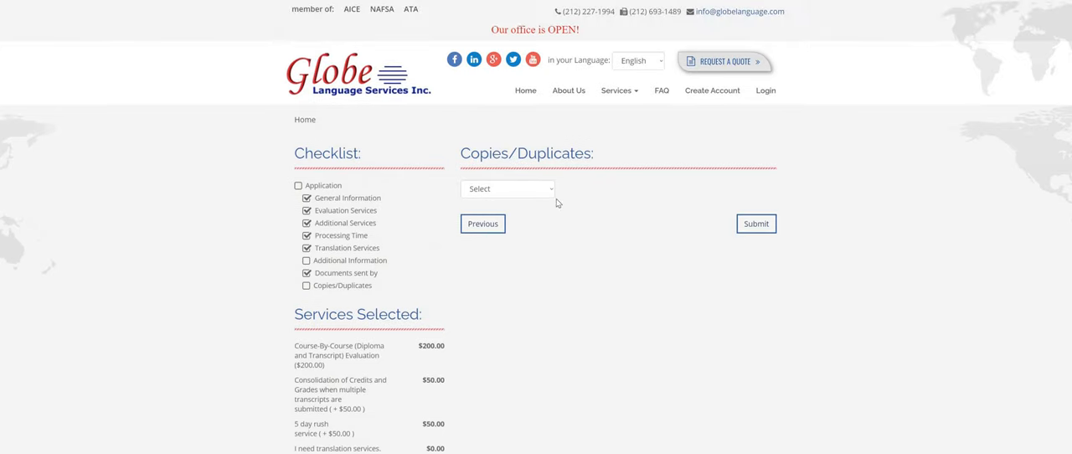
Step: Set Copies/Duplicates to '2 sets', revealing the Duplicate 1 and Duplicate 2 sections
click(507, 187)
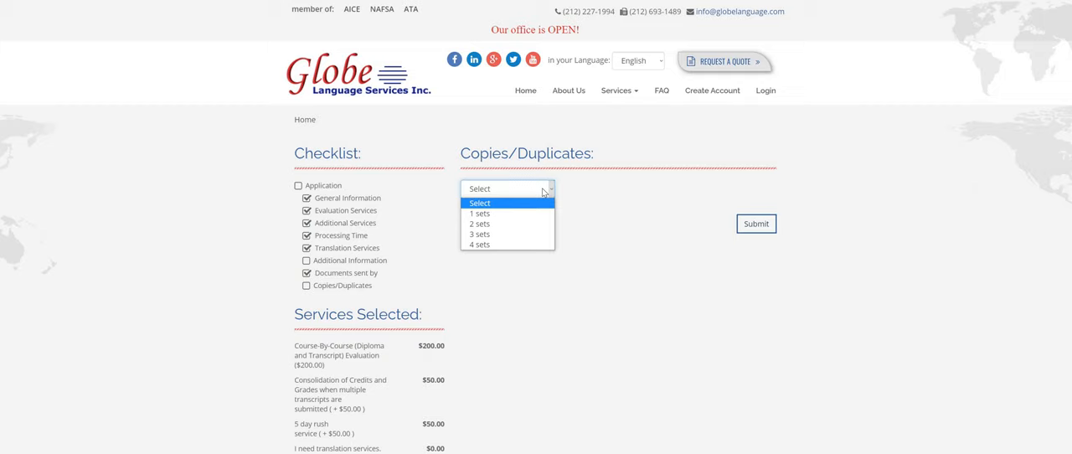
mouse_move(508, 204)
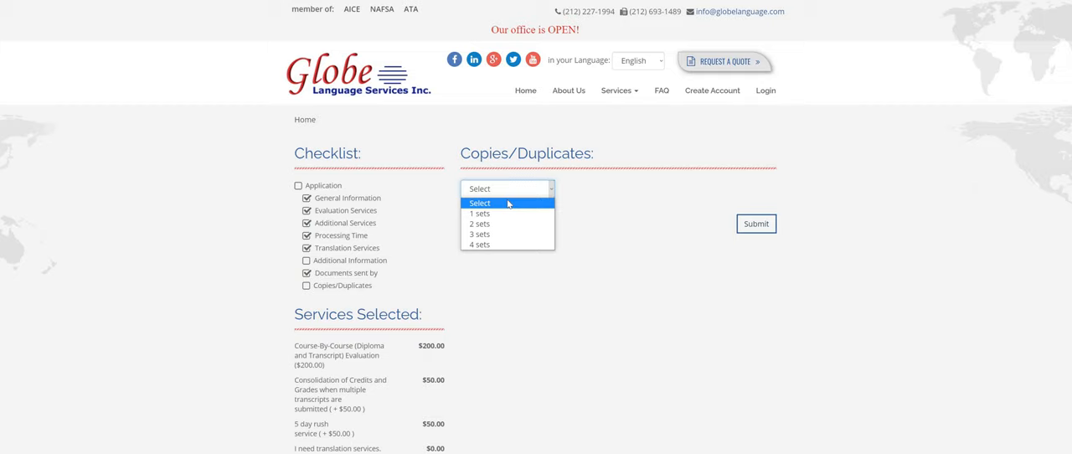
mouse_move(563, 129)
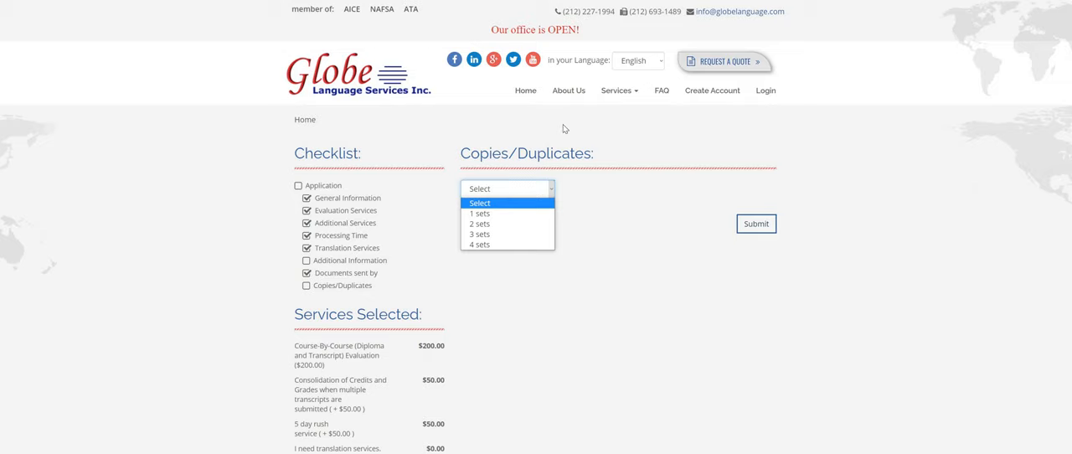
mouse_move(480, 223)
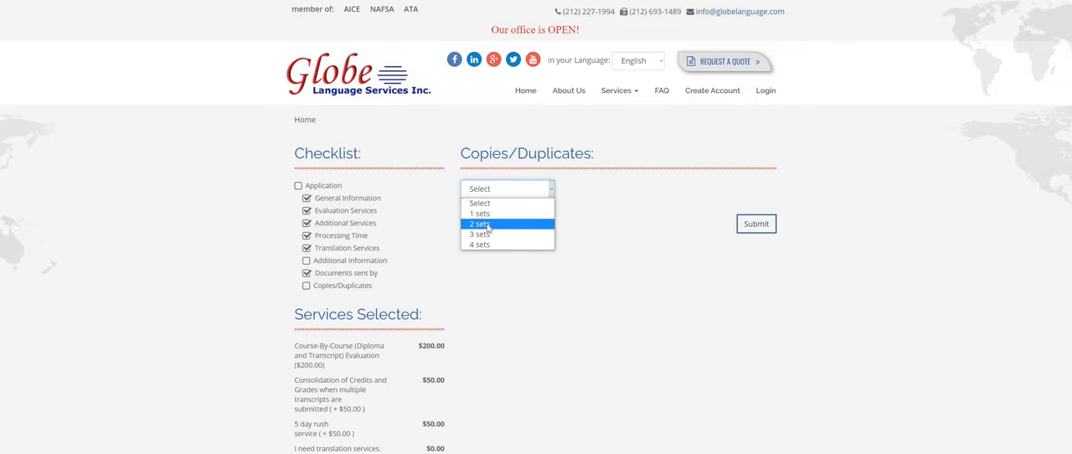
click(478, 224)
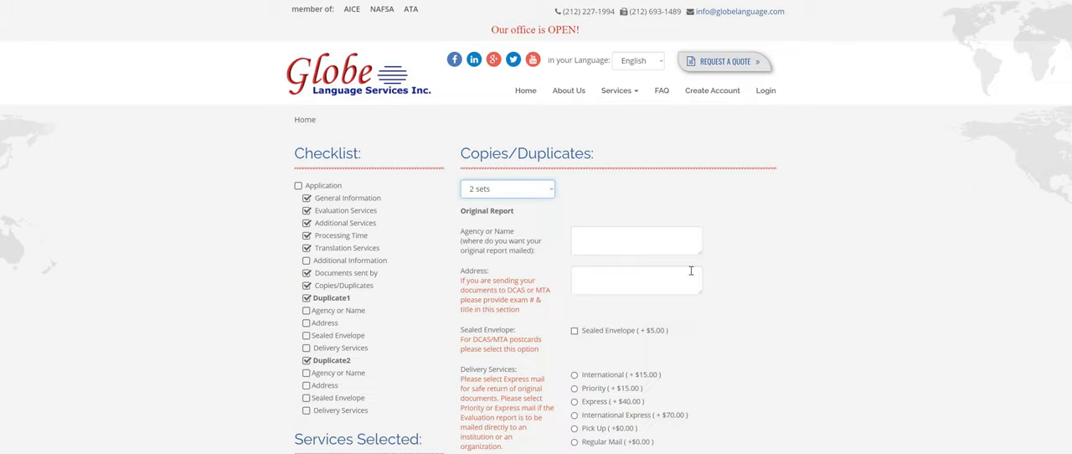
Step: Scroll to the Original Report section and select its address instruction text
scroll(down, 3)
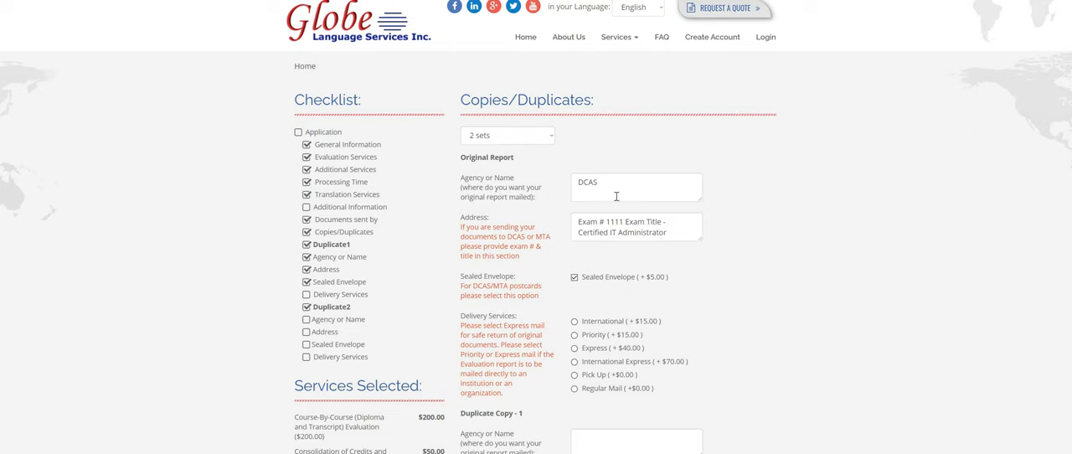
mouse_move(459, 233)
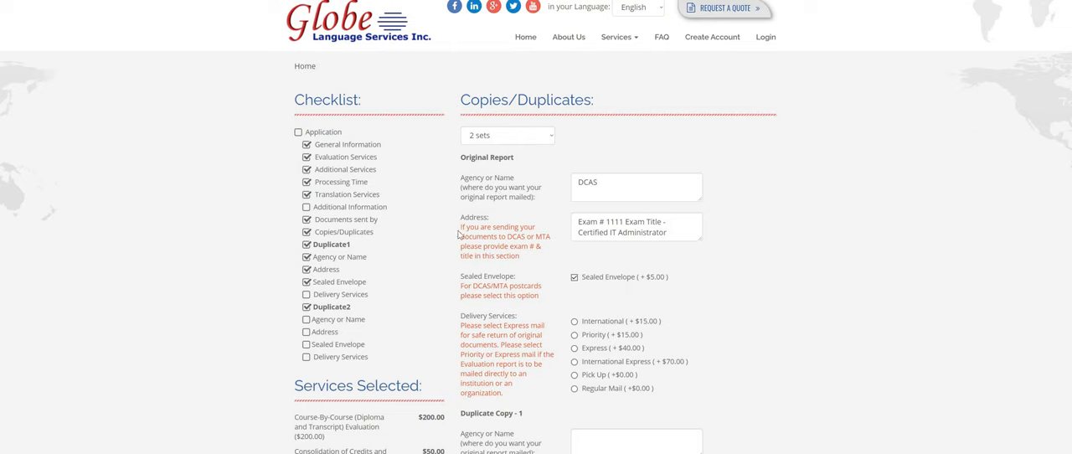
drag(458, 227, 548, 236)
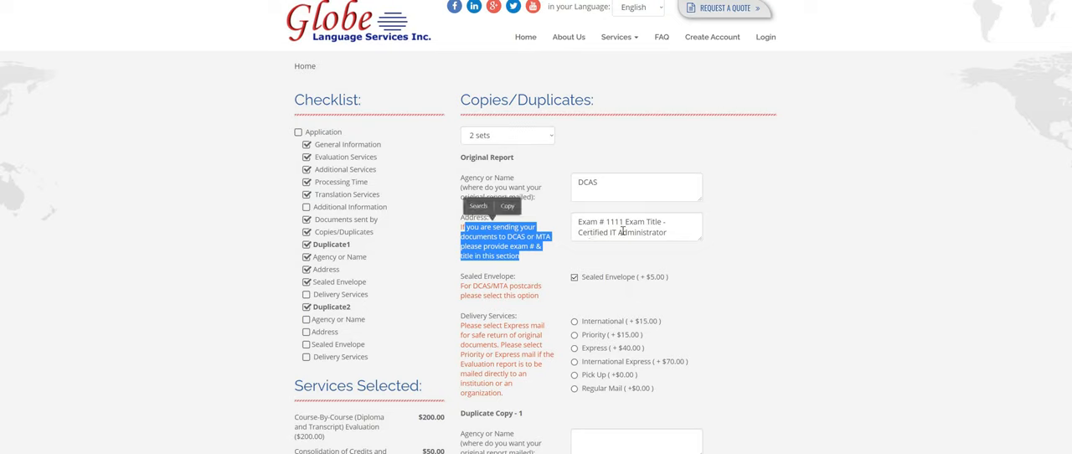
mouse_move(551, 241)
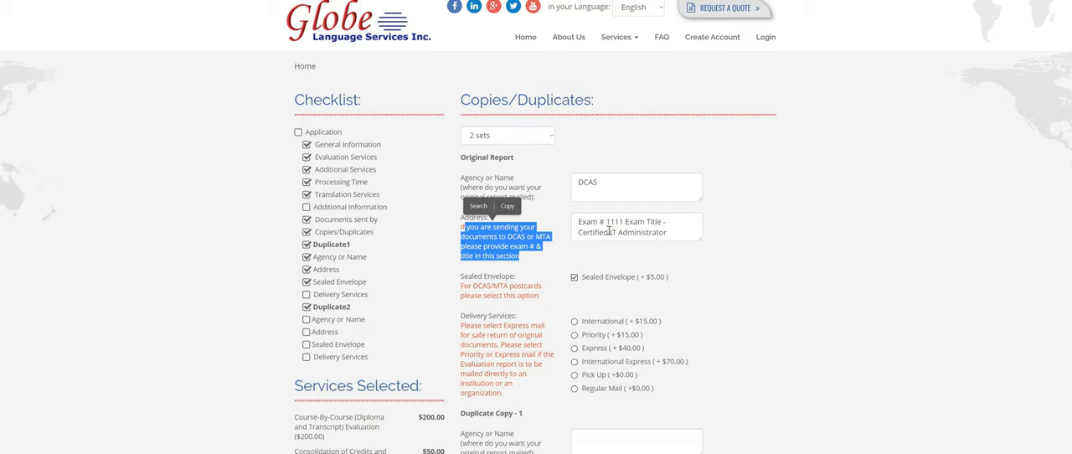
mouse_move(672, 295)
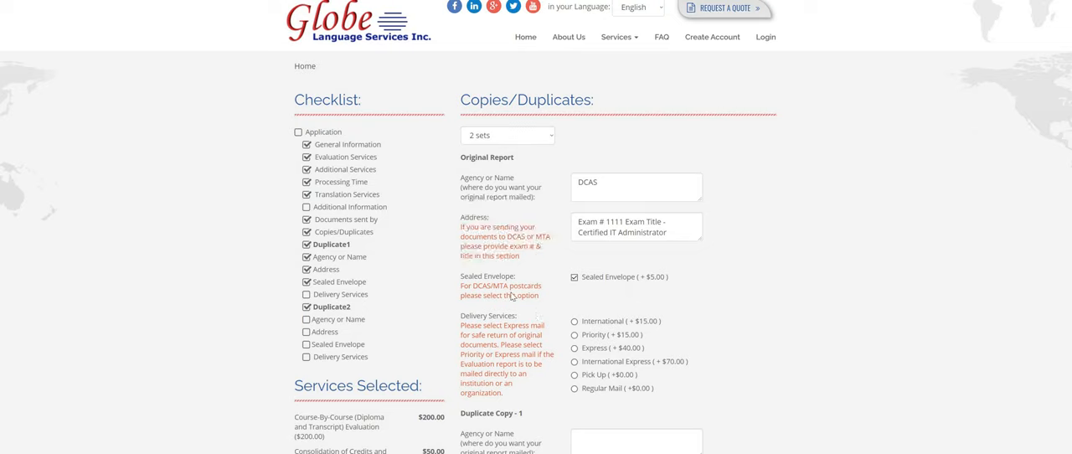
mouse_move(491, 295)
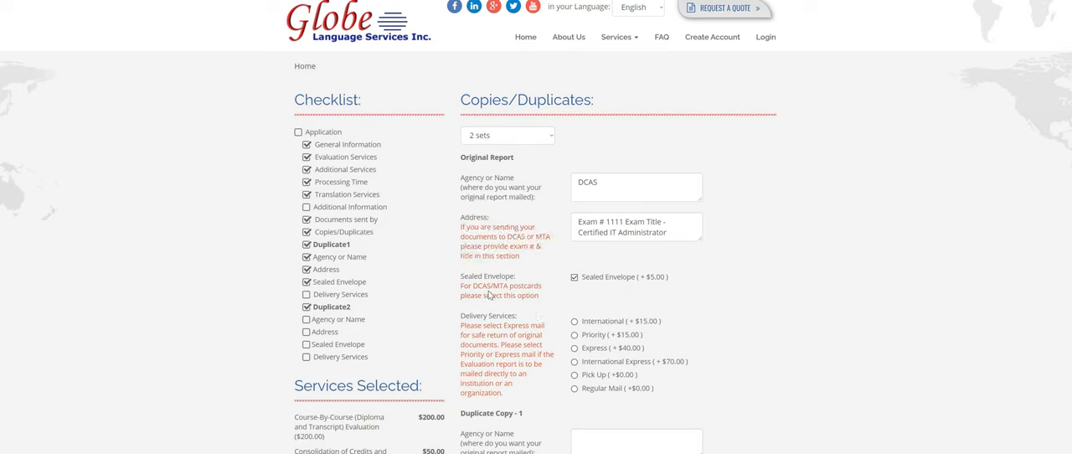
mouse_move(533, 273)
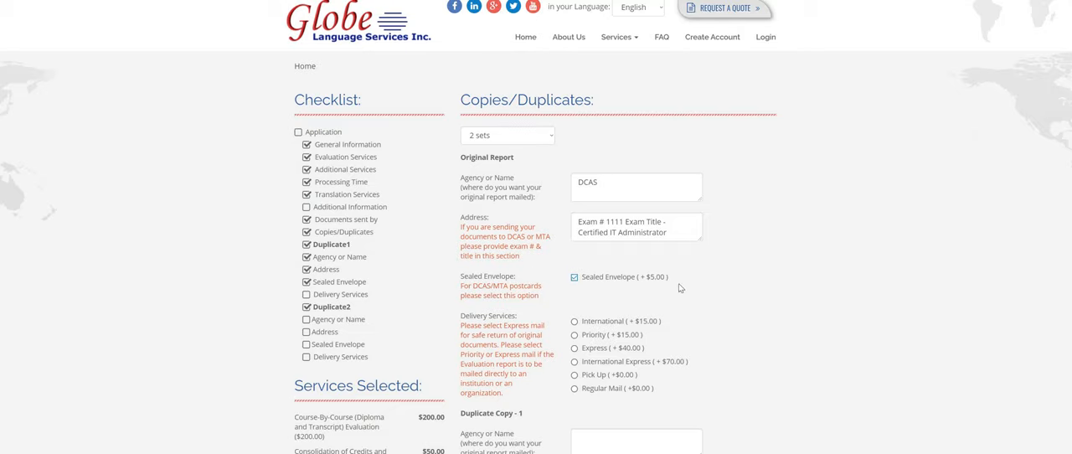
Step: Choose Priority delivery for the original report
scroll(down, 3)
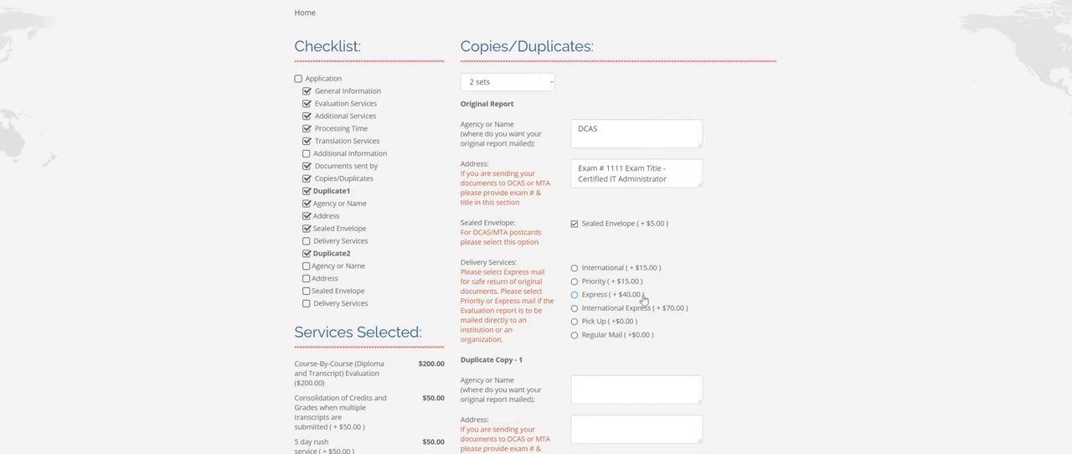
mouse_move(609, 308)
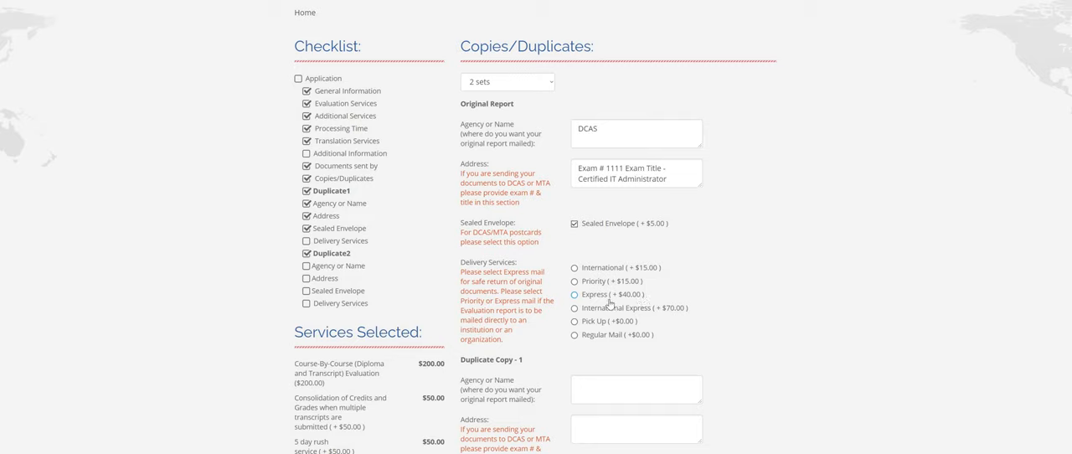
click(573, 281)
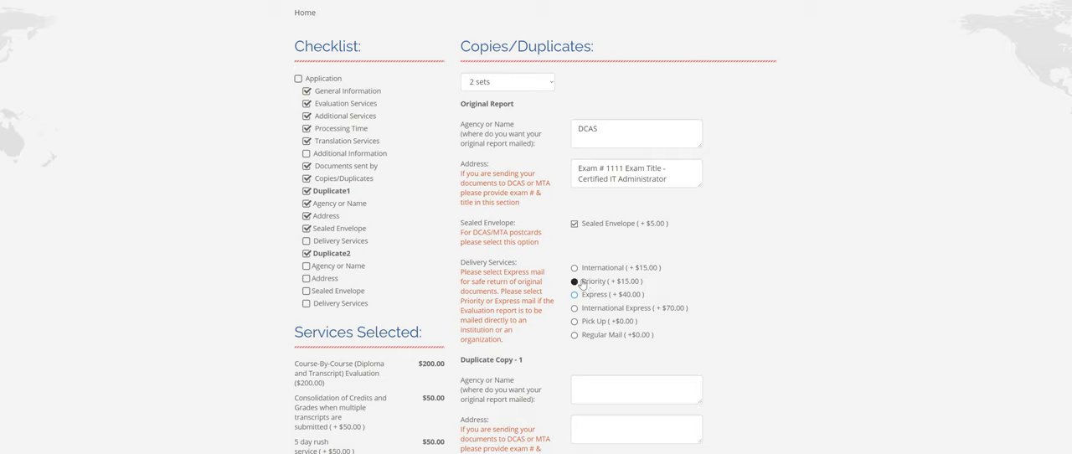
click(574, 280)
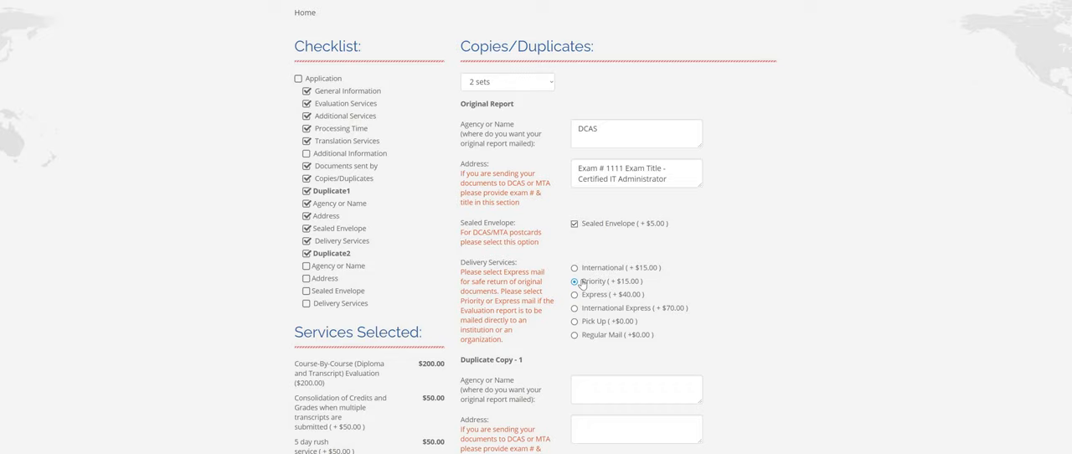
Step: Choose Pick Up for Duplicate Copy 1 and submit to reach the Order Summary
scroll(down, 3)
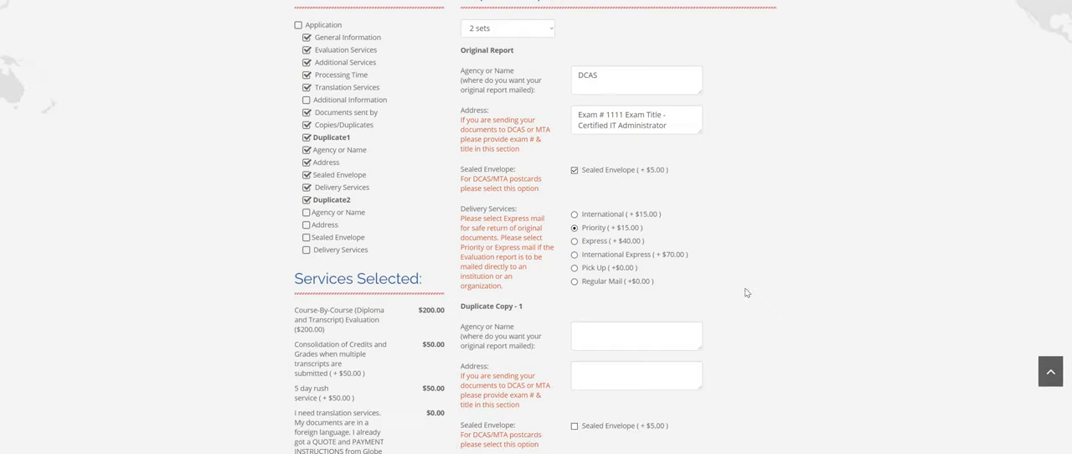
scroll(down, 3)
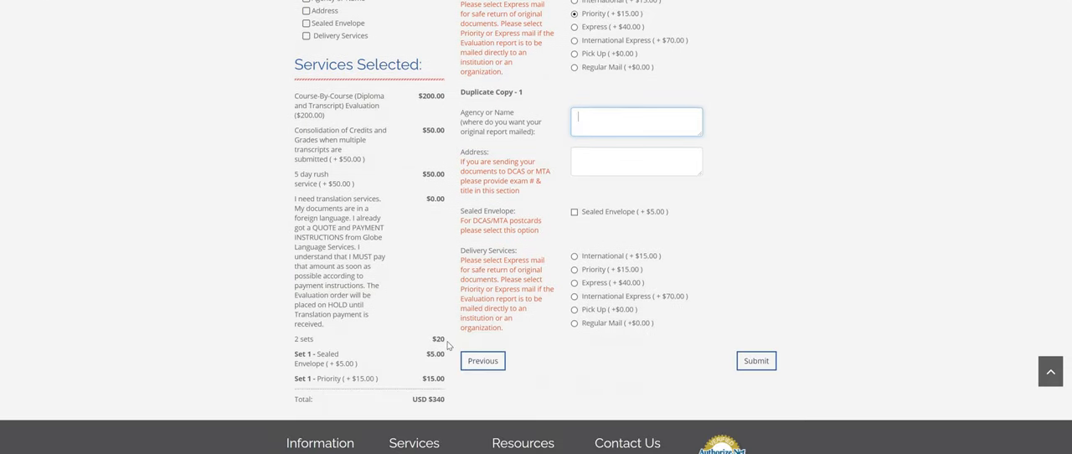
mouse_move(448, 385)
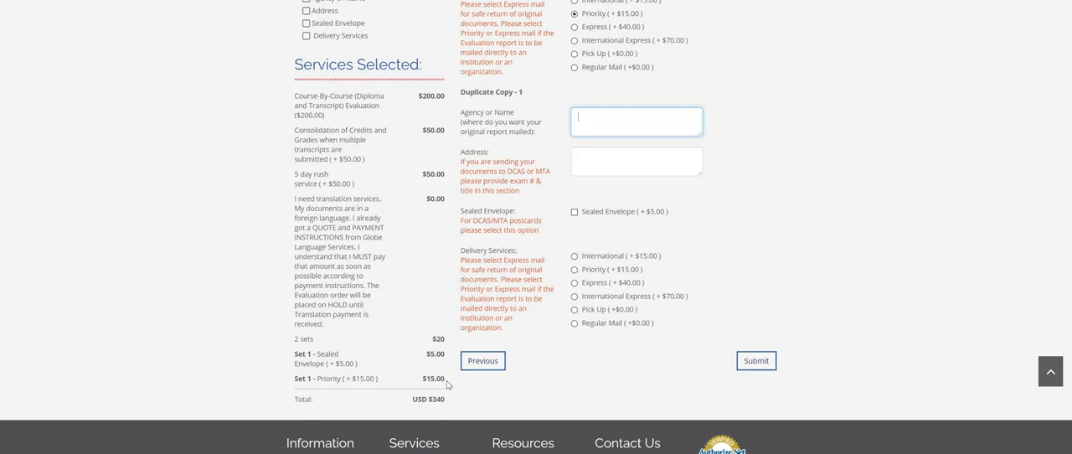
mouse_move(442, 415)
text(Daisy Little Cutie Pie)
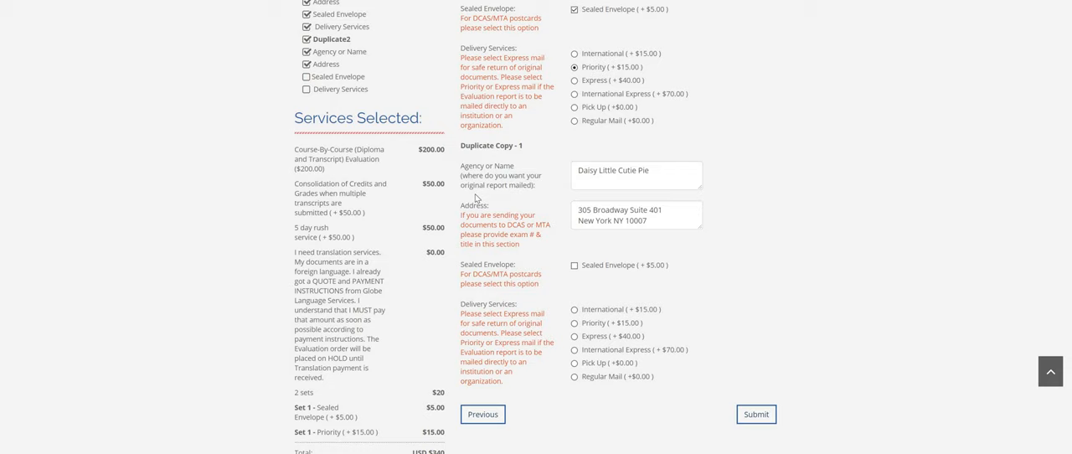
mouse_move(635, 230)
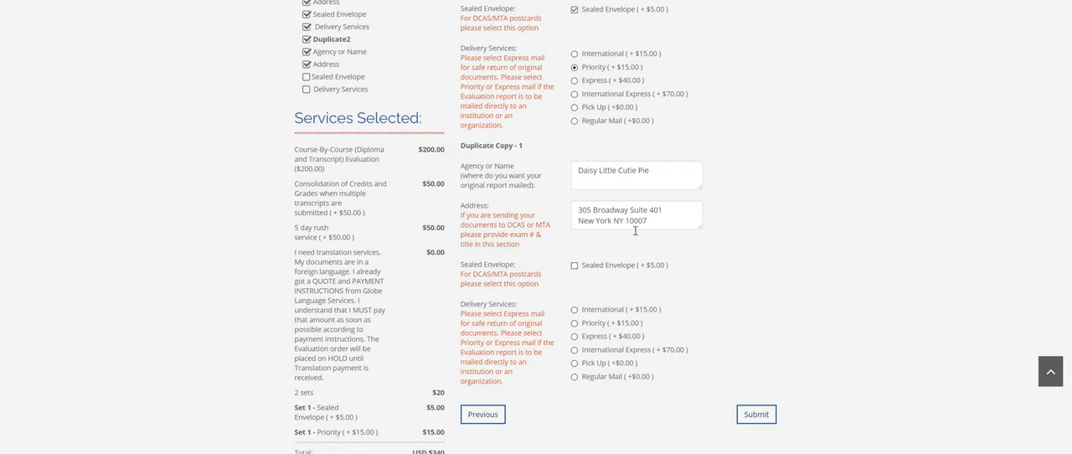
mouse_move(596, 315)
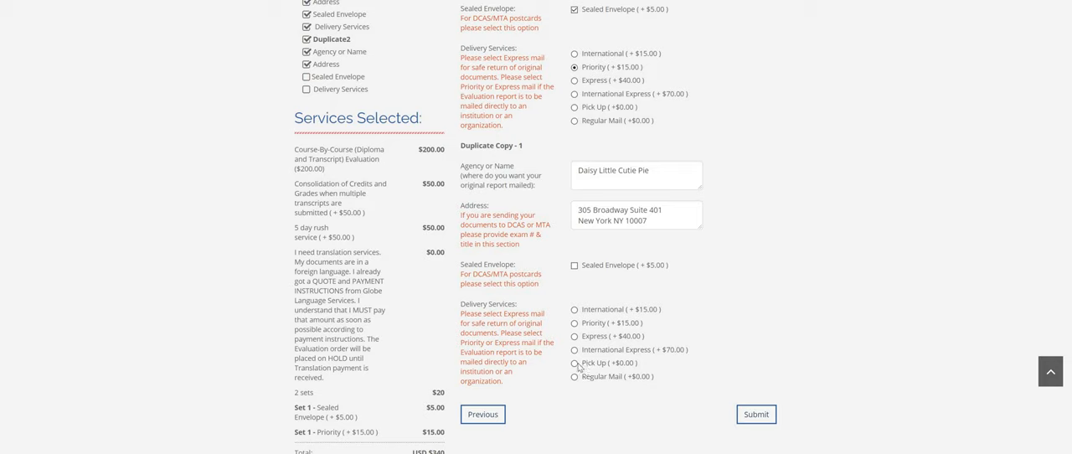
click(575, 362)
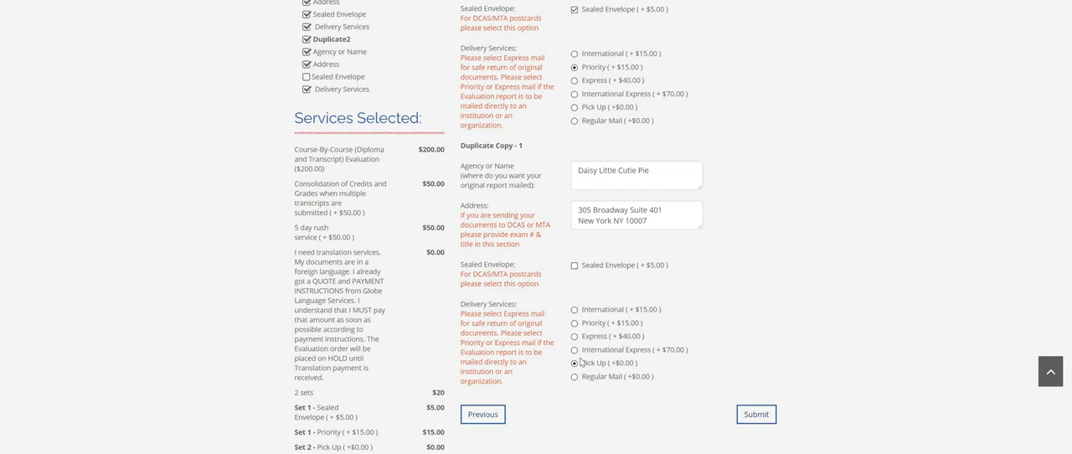
mouse_move(672, 372)
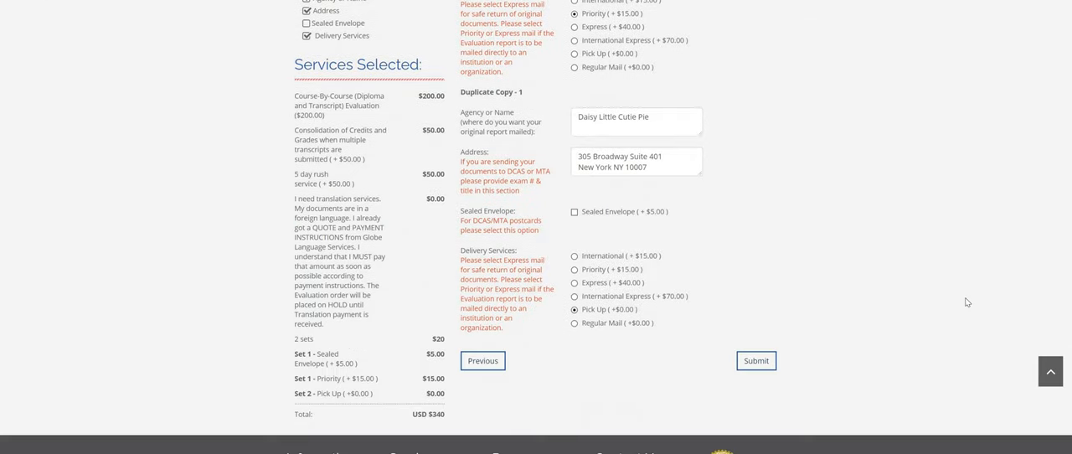
mouse_move(453, 116)
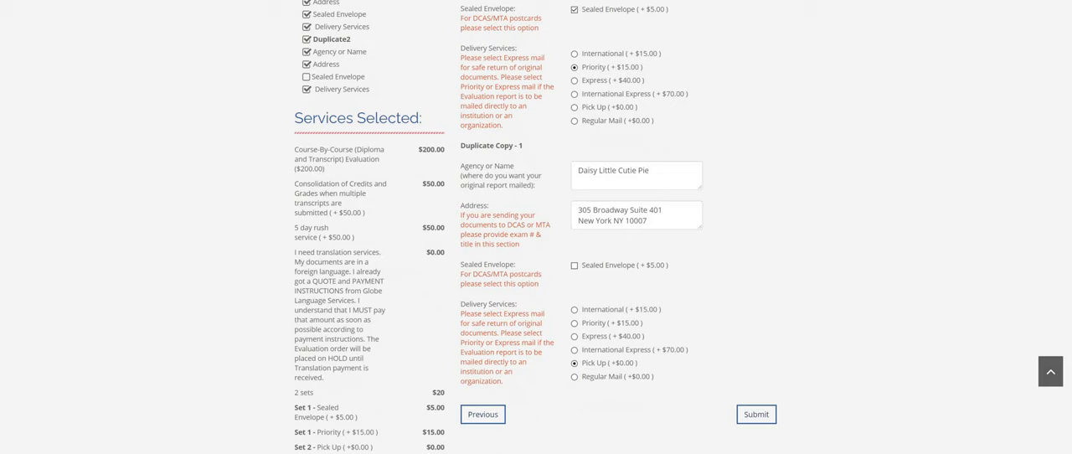
click(756, 414)
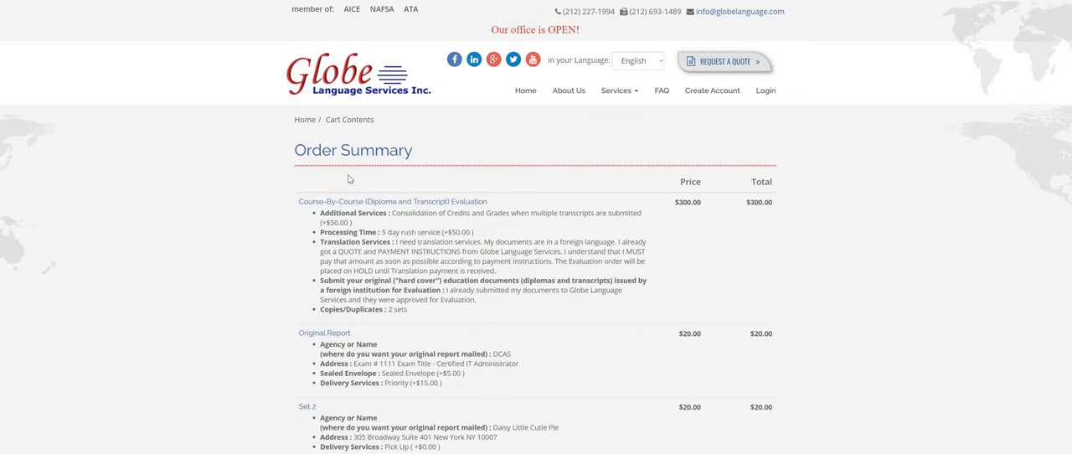
mouse_move(345, 171)
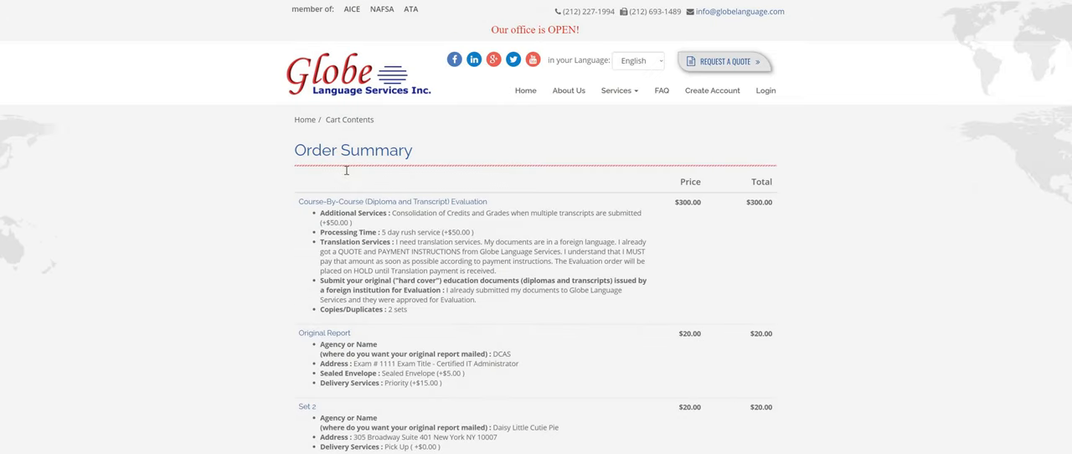
scroll(down, 3)
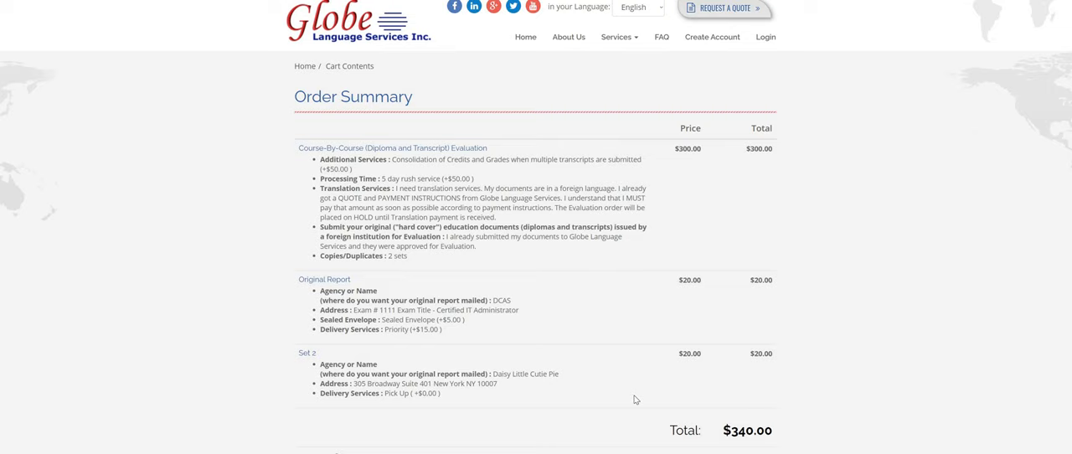
scroll(down, 3)
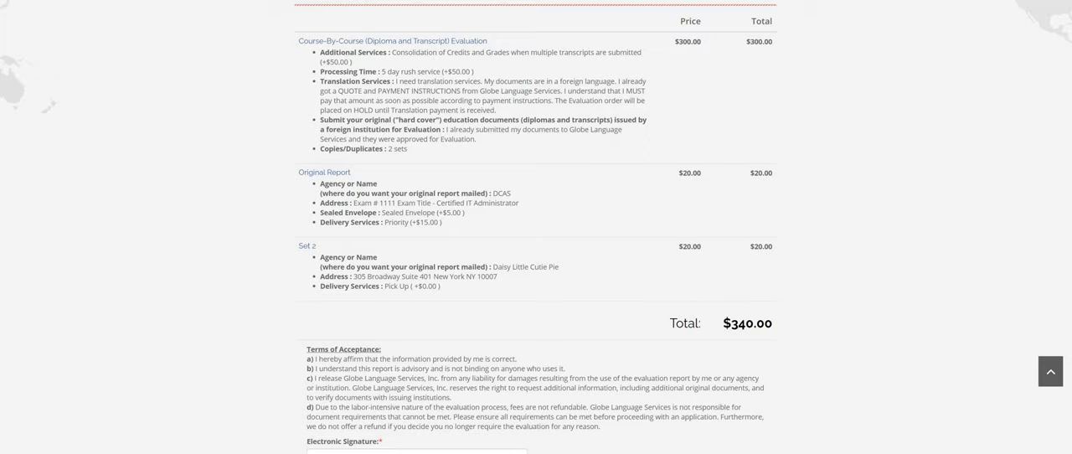
scroll(down, 3)
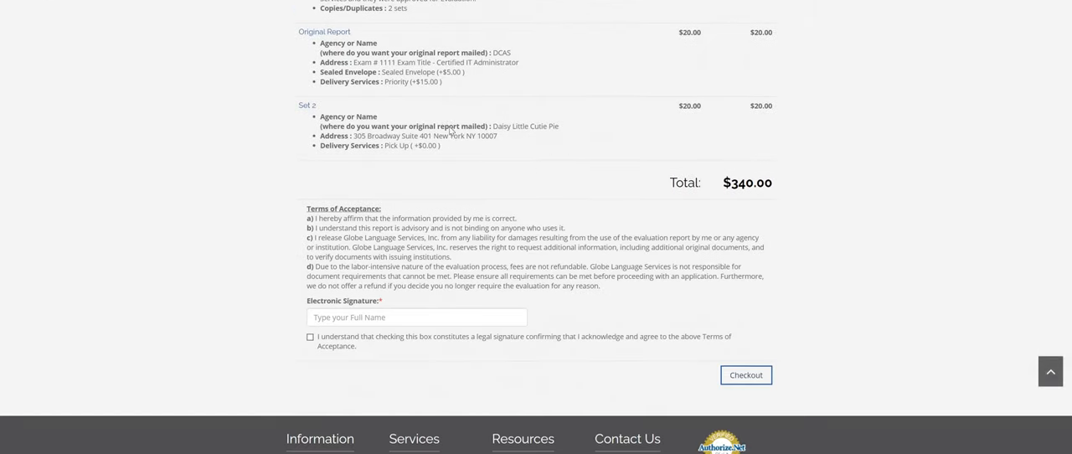
scroll(down, 3)
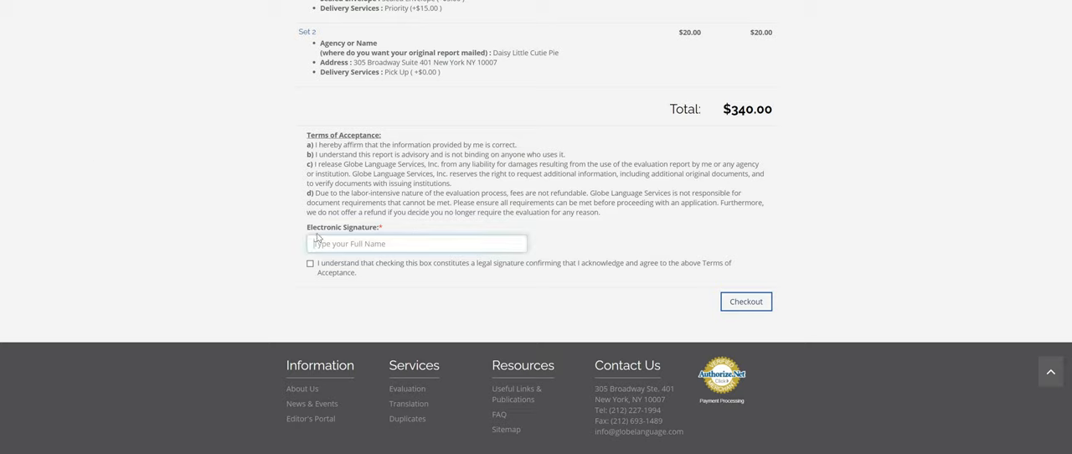
Step: Sign as 'Daisy Little Cutie Pie', accept the terms of acceptance, and check out
click(416, 244)
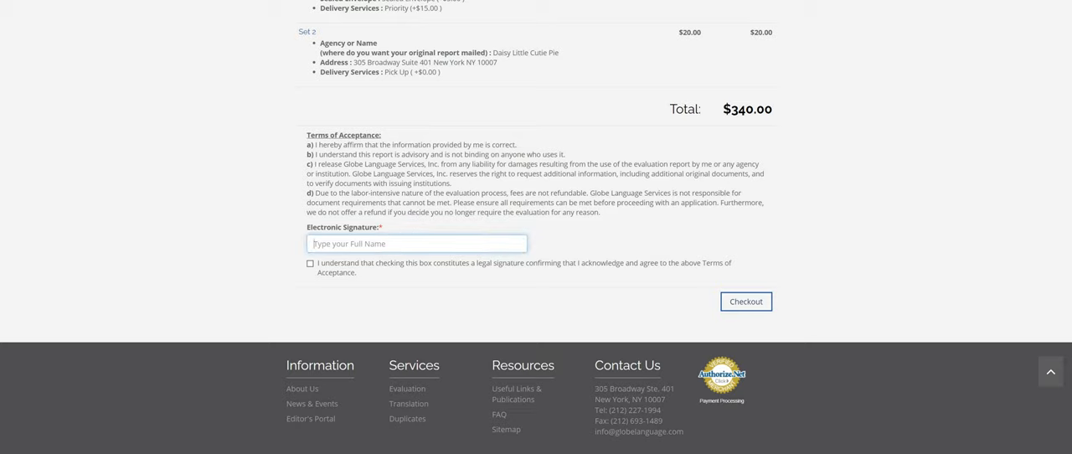
text(Daisy Little Cutie Pie)
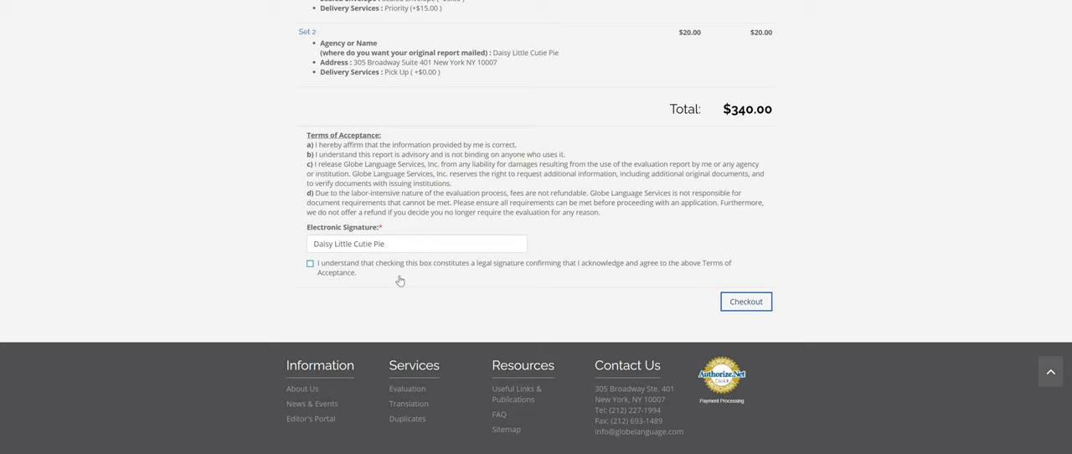
click(310, 262)
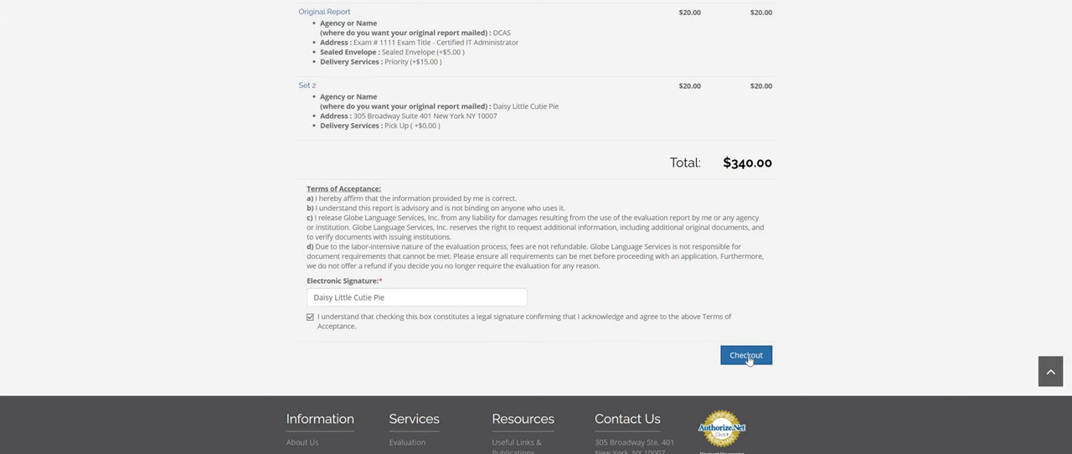
click(745, 354)
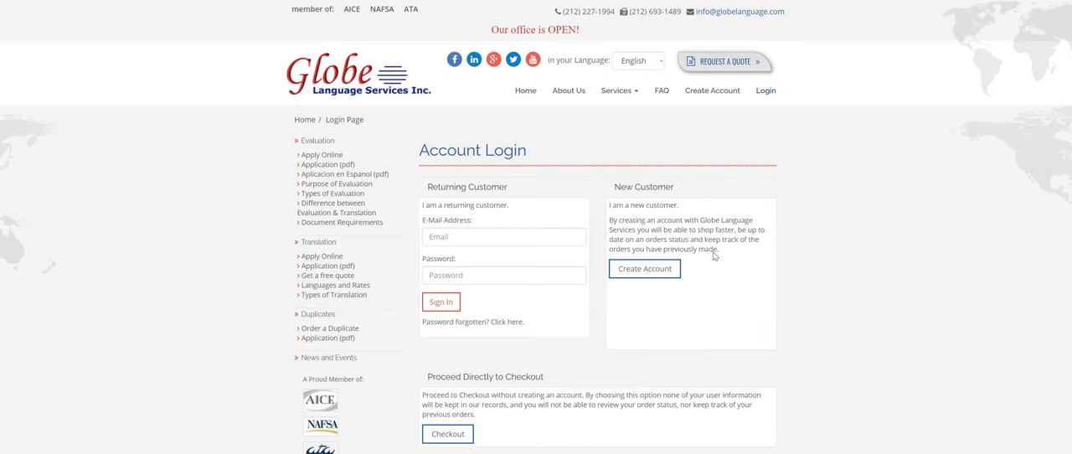
mouse_move(523, 203)
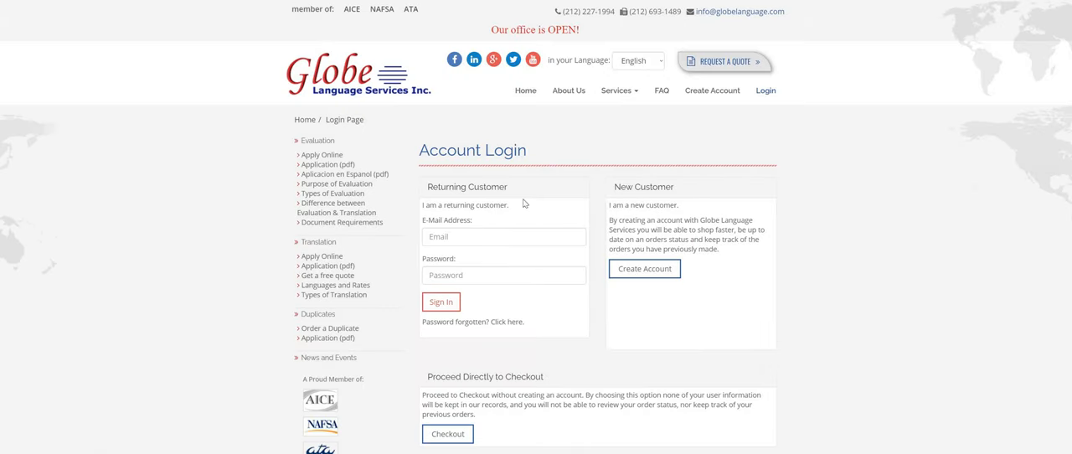
Step: Proceed directly to checkout as a guest, skipping account creation
scroll(down, 3)
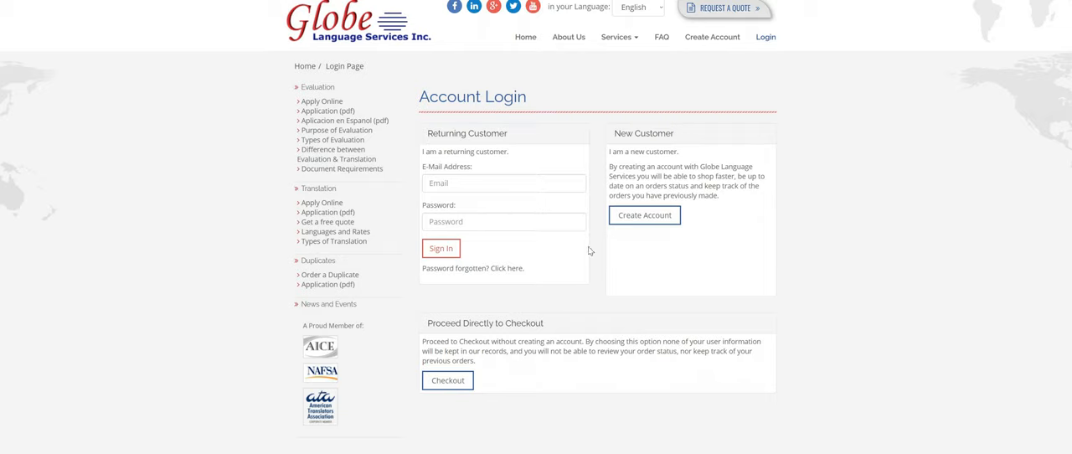
mouse_move(680, 235)
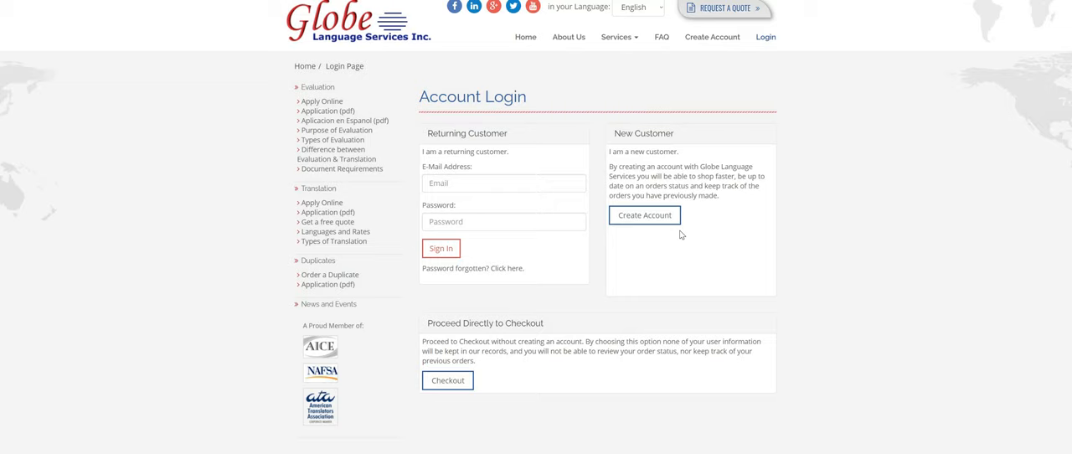
mouse_move(573, 343)
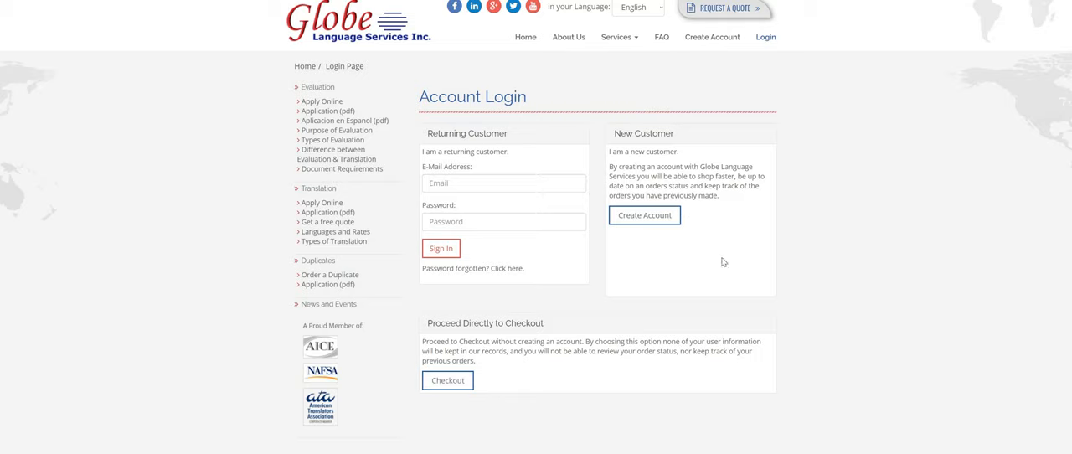
mouse_move(447, 391)
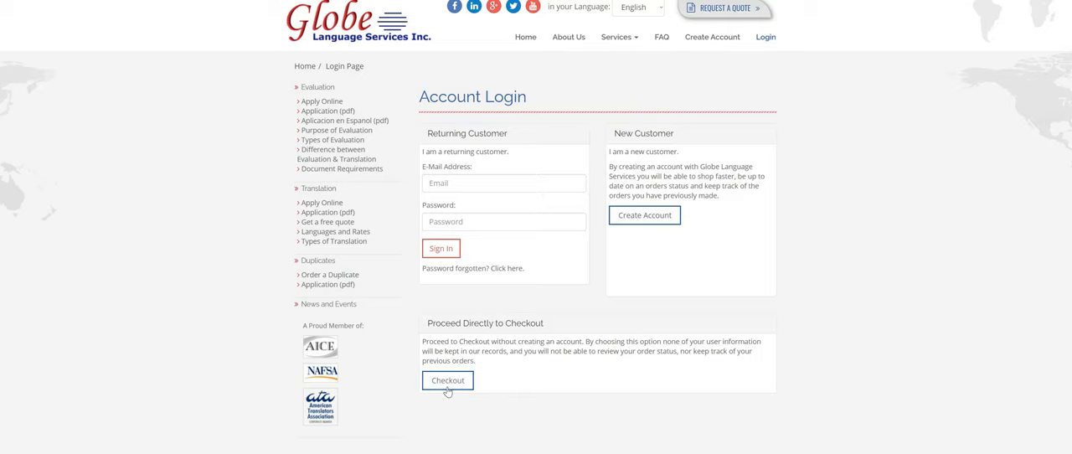
click(447, 380)
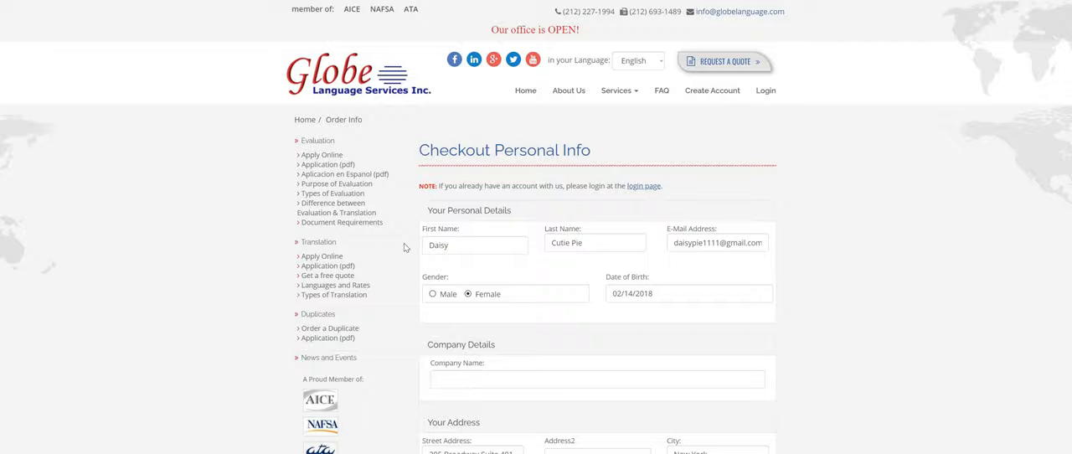
Step: Review the prefilled personal, address and contact details, then continue to Payment Information
scroll(down, 3)
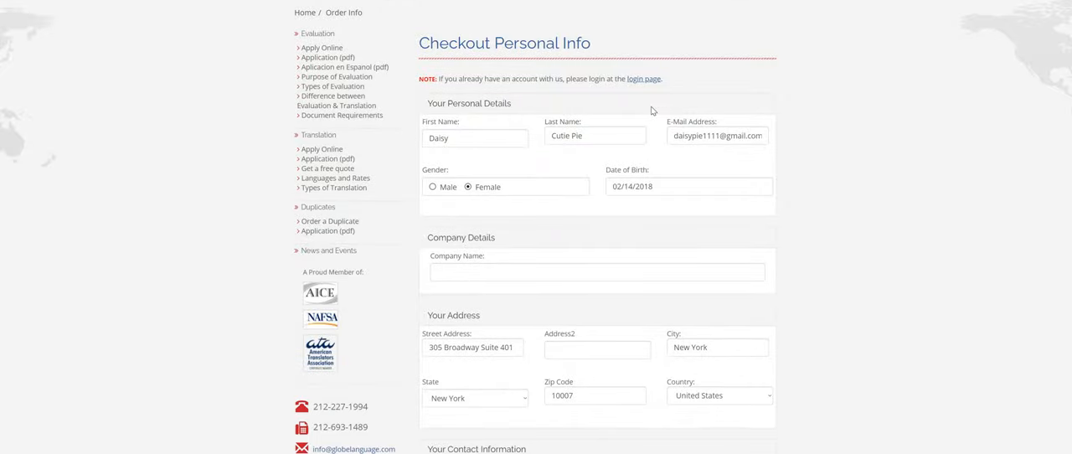
mouse_move(559, 150)
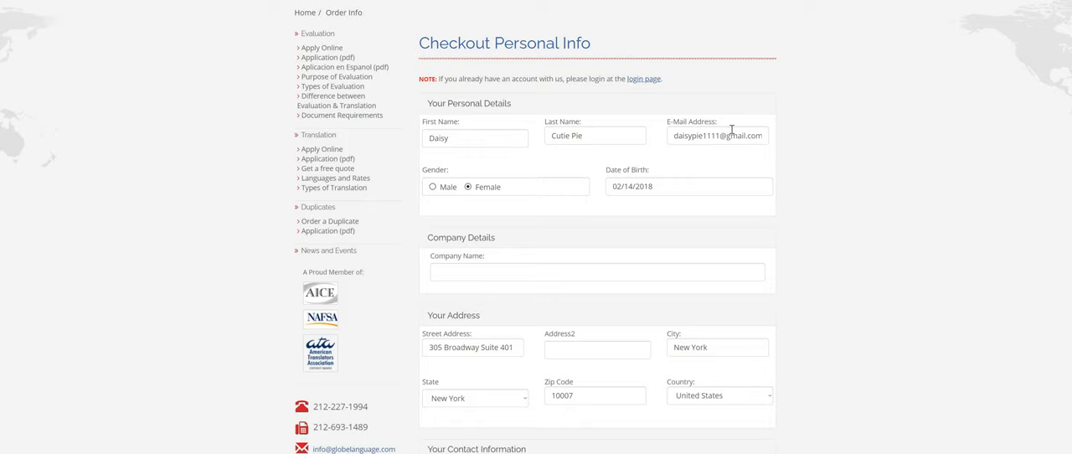
scroll(down, 3)
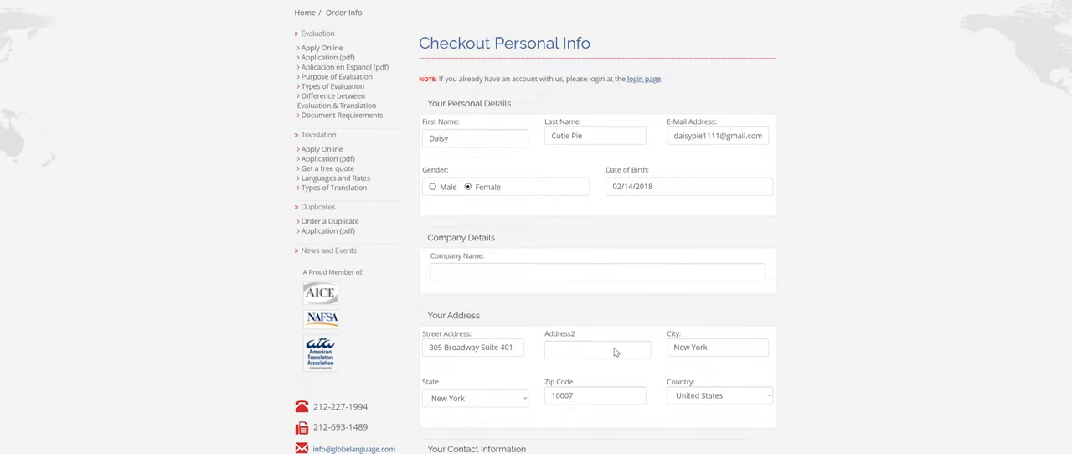
scroll(down, 3)
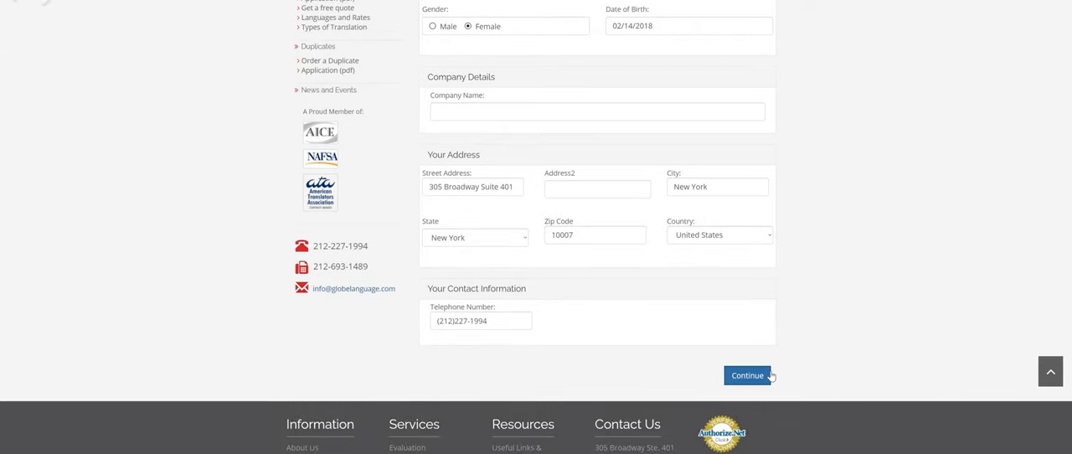
mouse_move(588, 346)
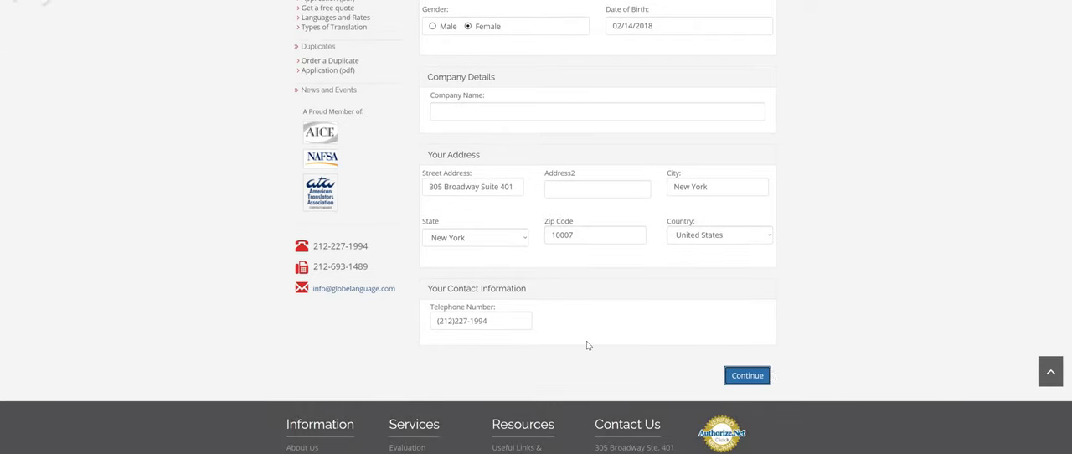
click(747, 375)
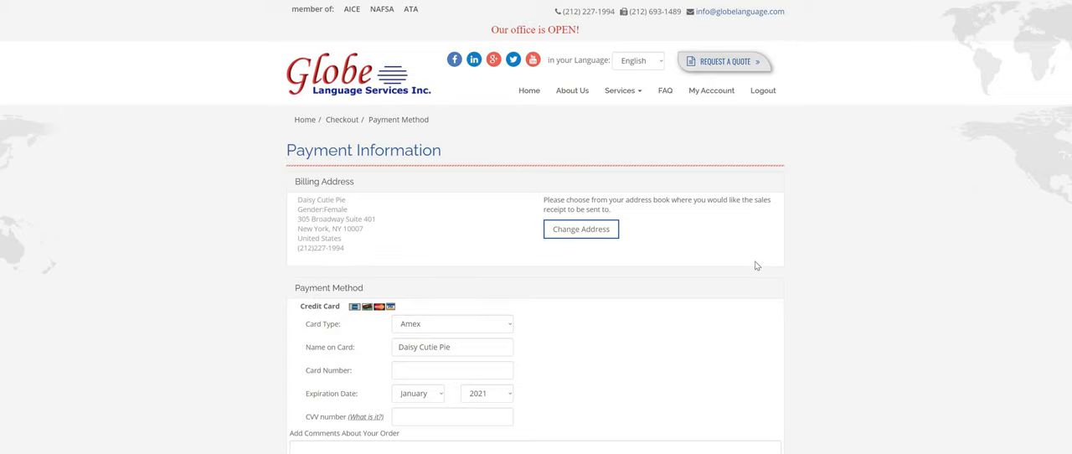
scroll(down, 3)
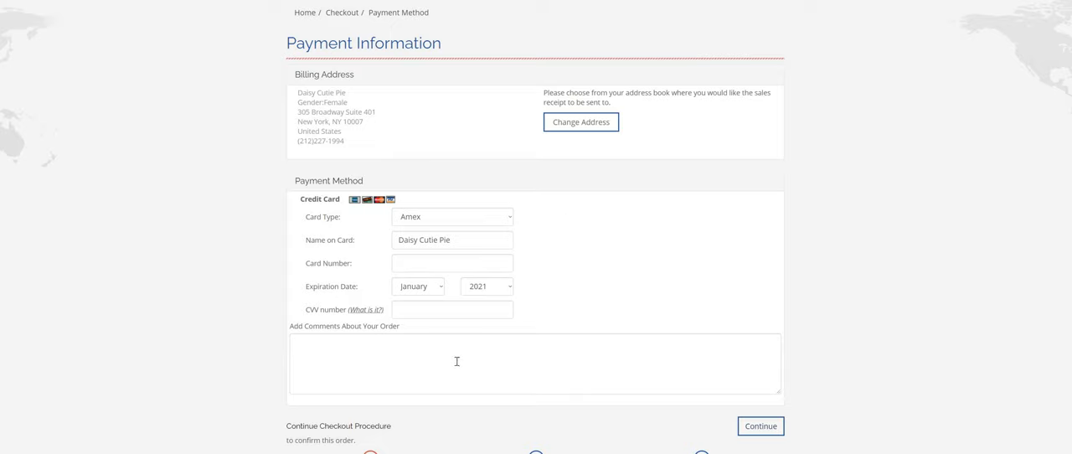
click(535, 372)
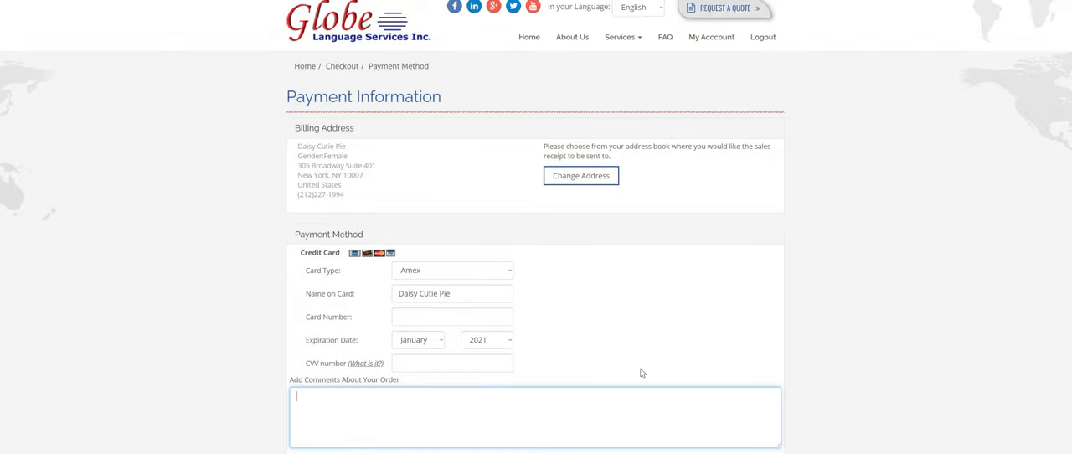
scroll(down, 3)
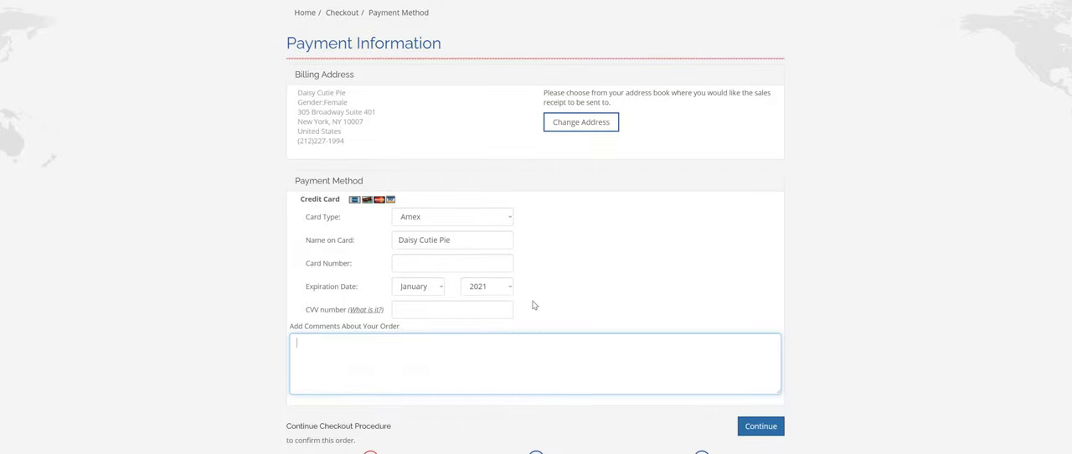